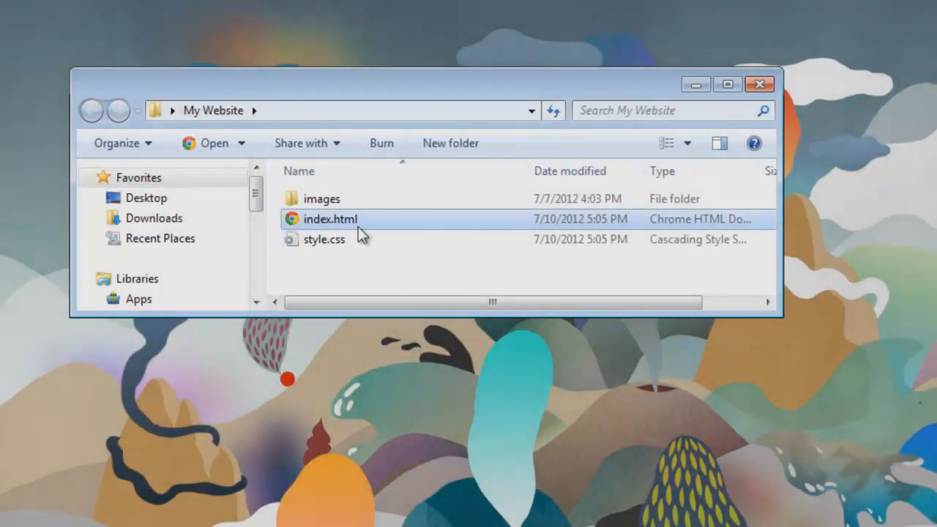
Bring up the website's index.html in the editor to add the footer list
double_click(331, 220)
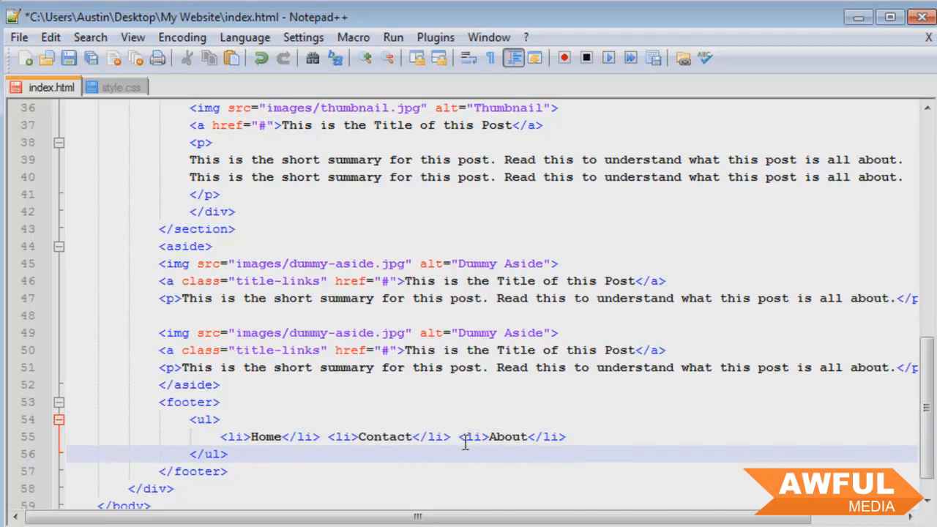
mouse_move(319, 436)
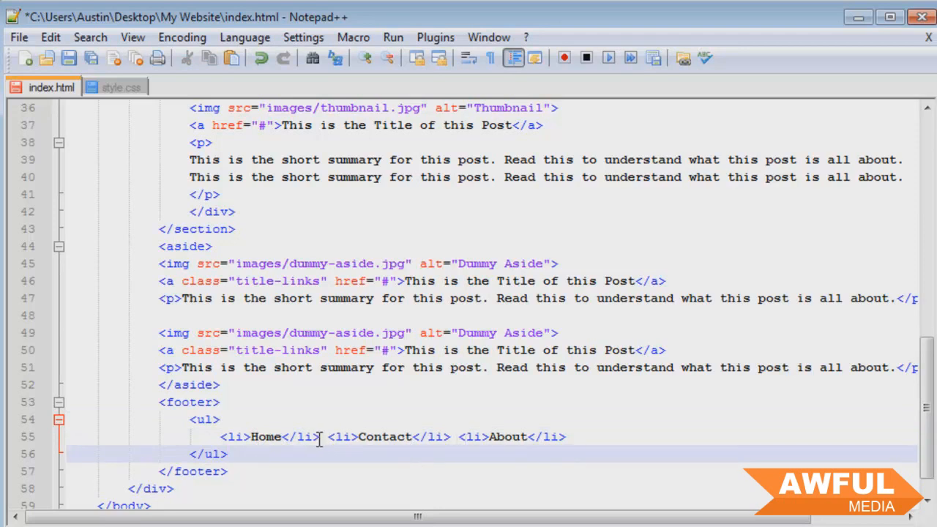
Preview the orange footer's bulleted Home, Contact, About list in Chrome, then minimise it
left_click(328, 436)
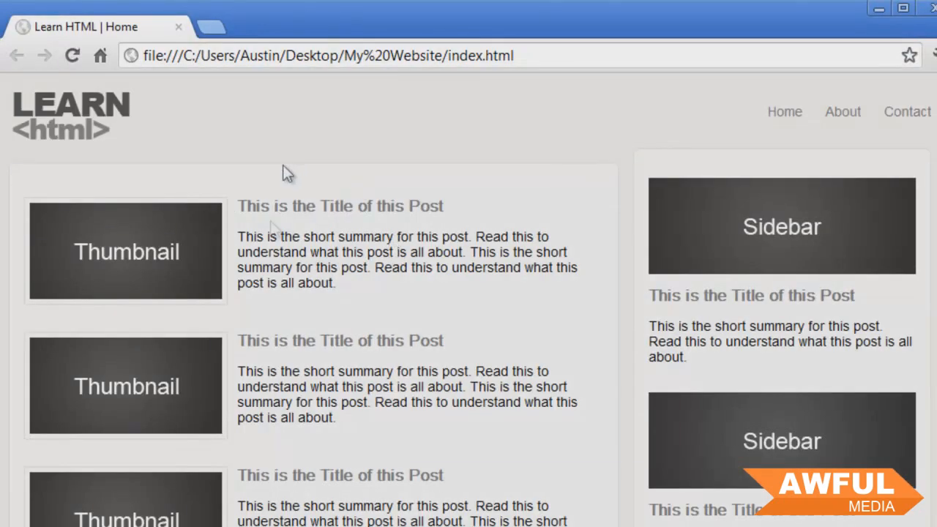
scroll("down", 3)
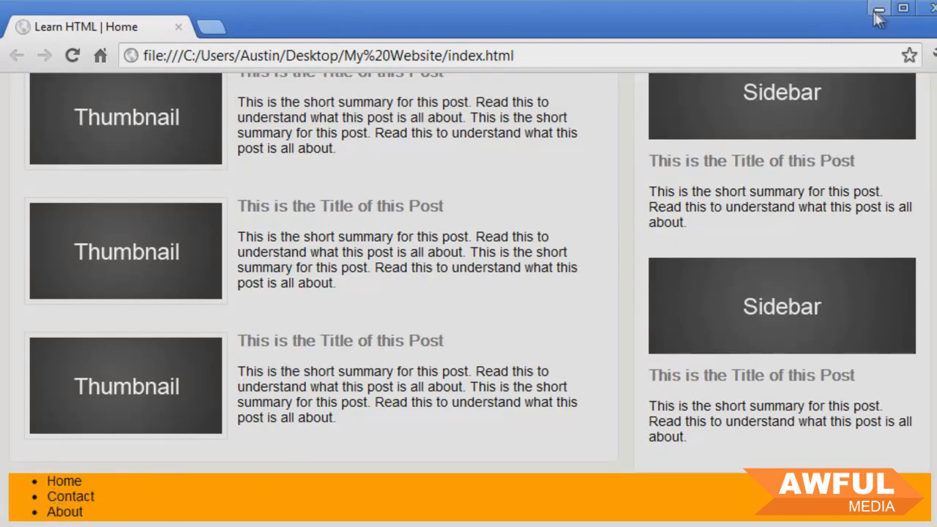
left_click(879, 12)
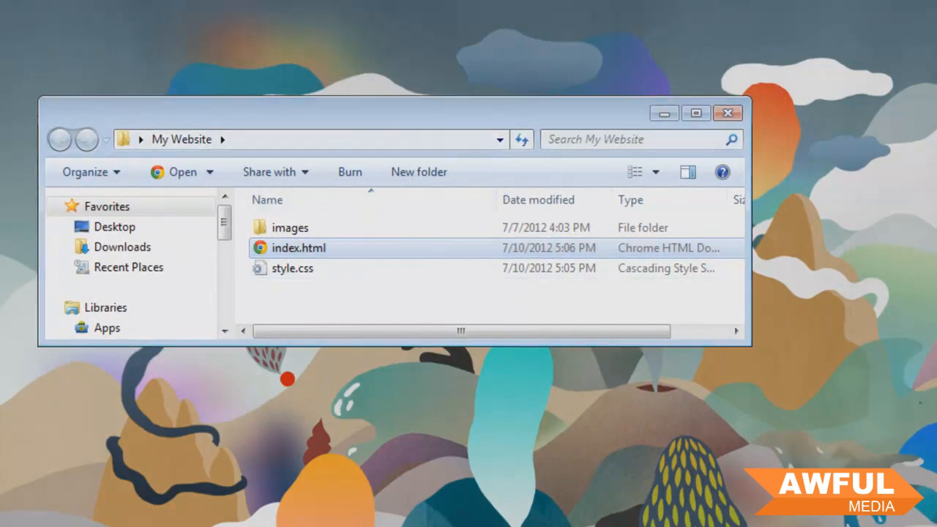
In style.css add a footer ul rule with list-style: none
double_click(298, 247)
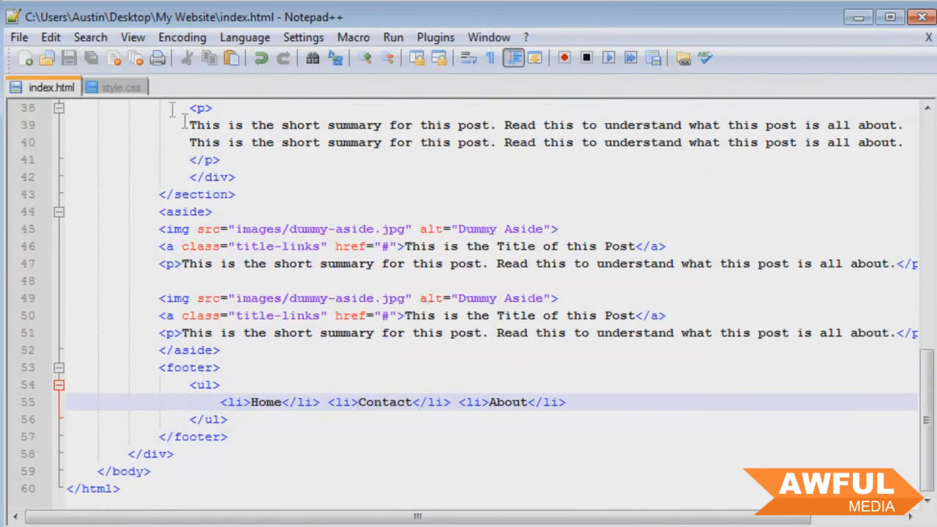
left_click(119, 88)
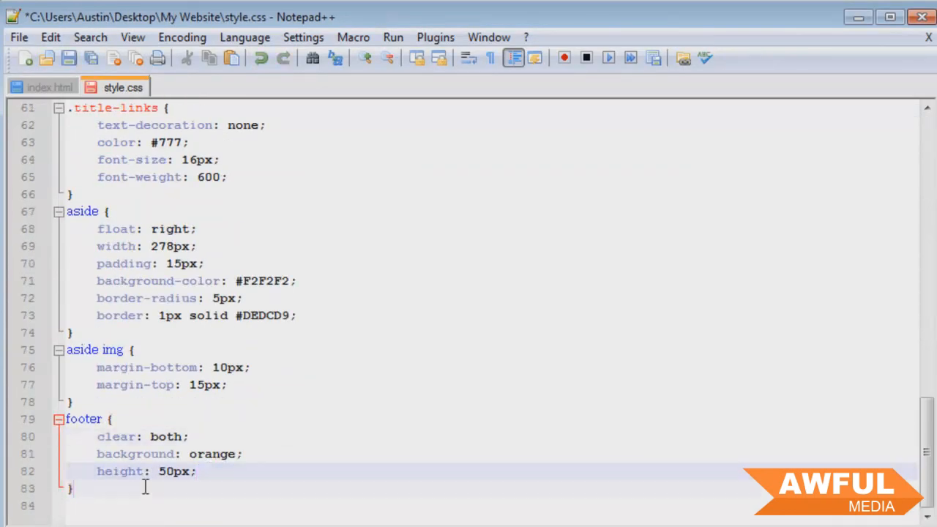
type("footer ul {")
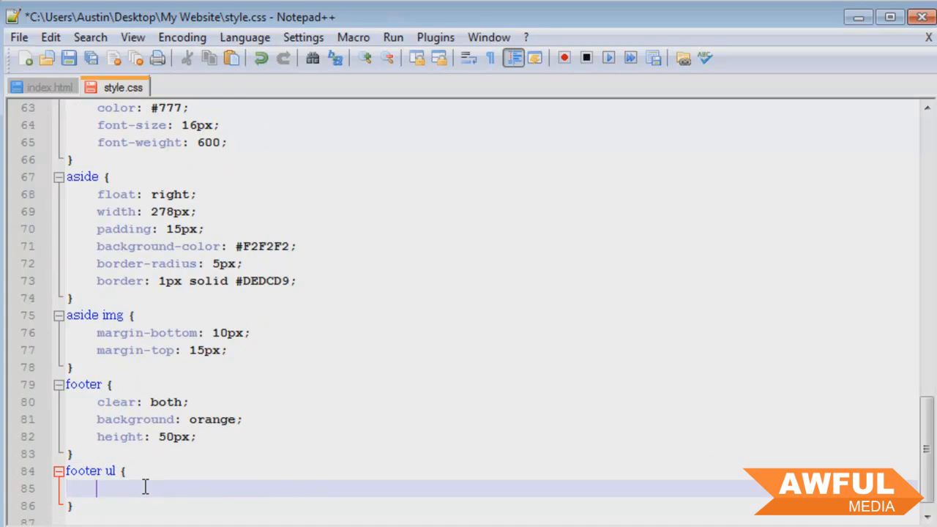
type("list-style:")
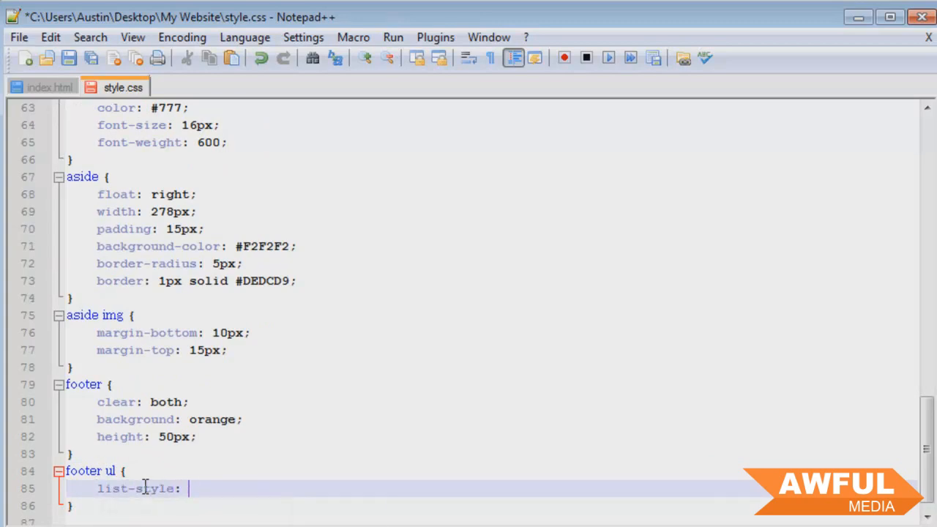
type("none;")
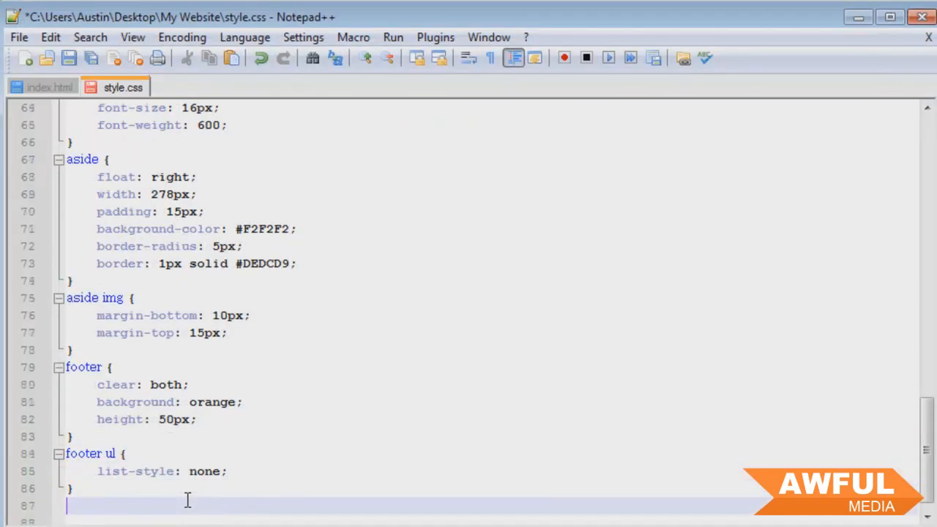
Add a footer ul li rule with margin-right: 15px and display: inline
type("footer")
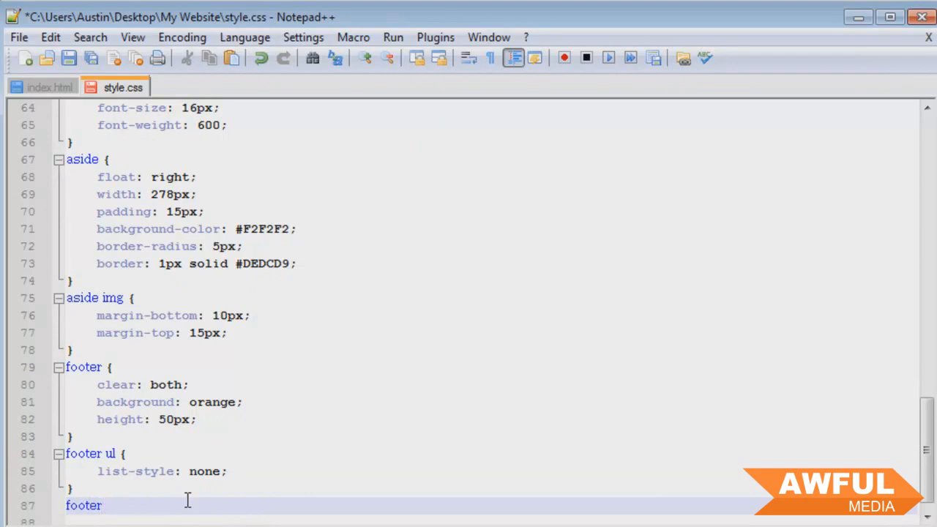
type("{}")
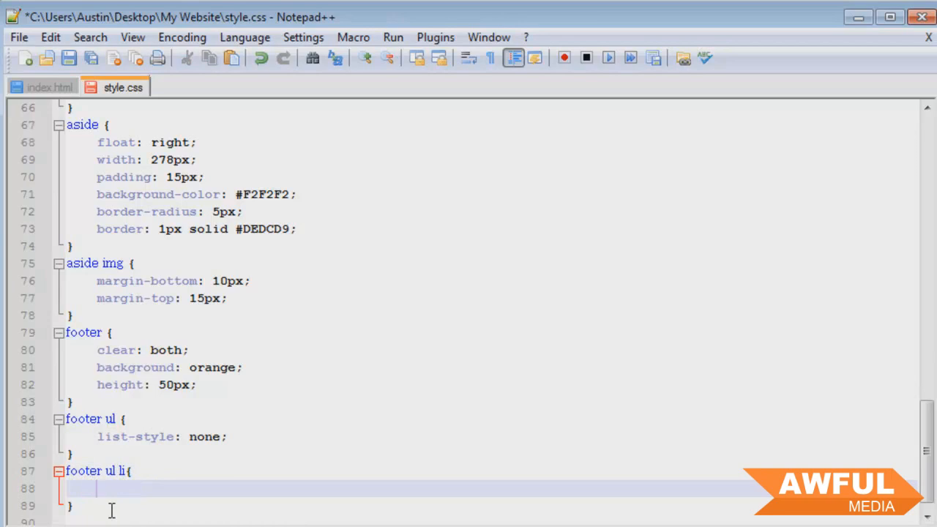
type("margin-right: 15px;")
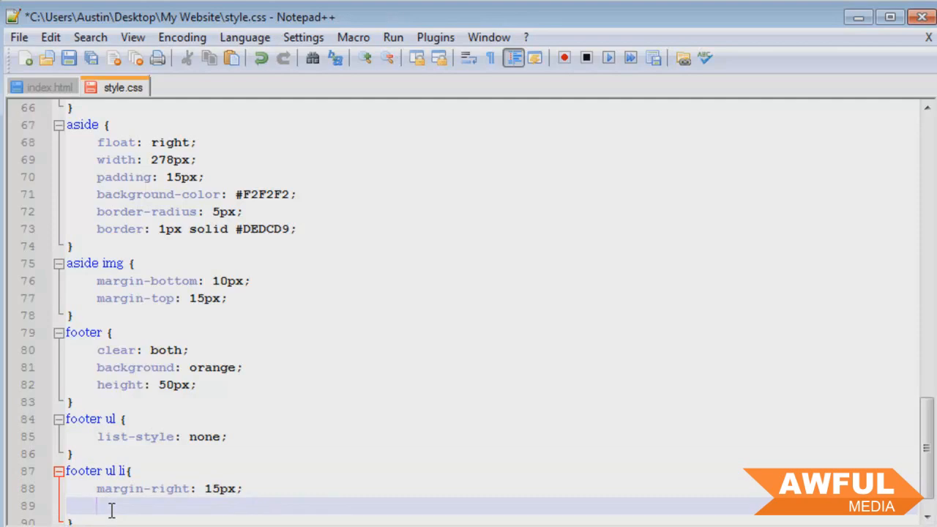
type("display: in")
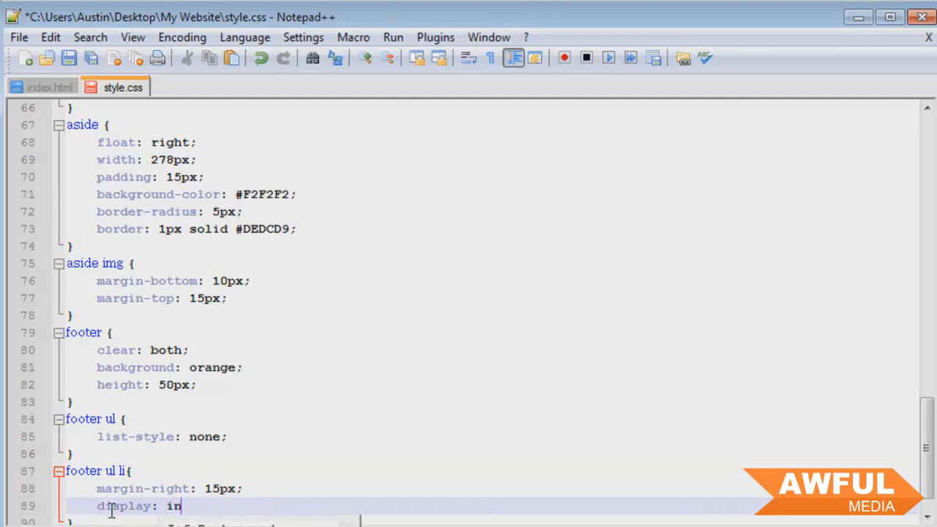
type("line;")
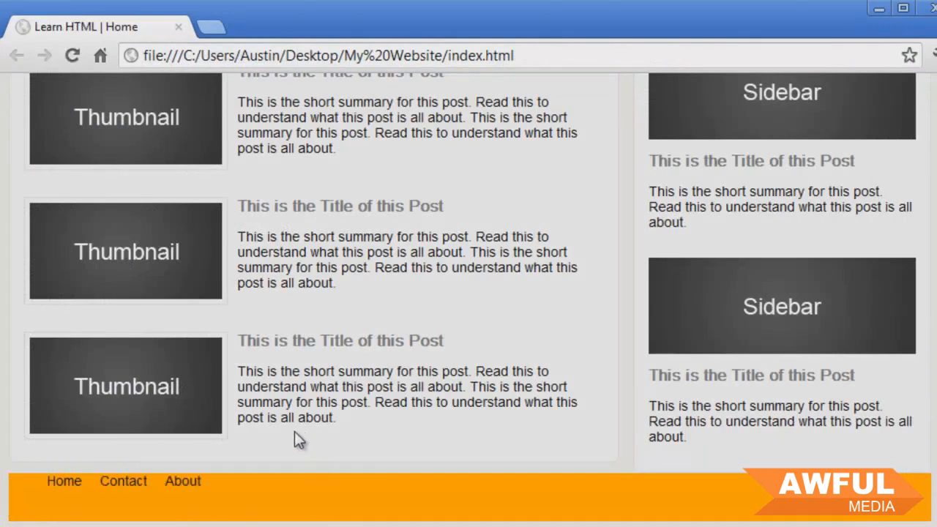
mouse_move(340, 512)
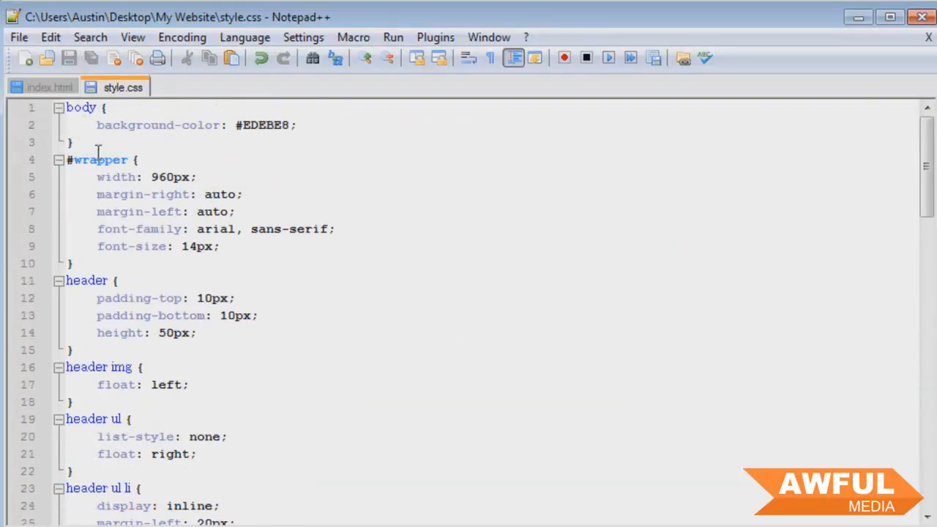
mouse_move(217, 349)
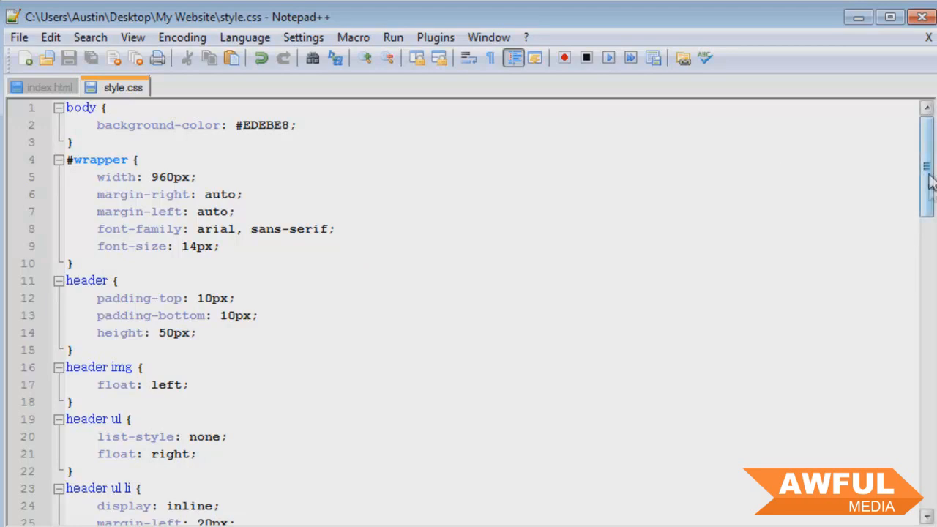
Give footer ul padding: 0 and the footer rule padding: 10px
scroll("down", 3)
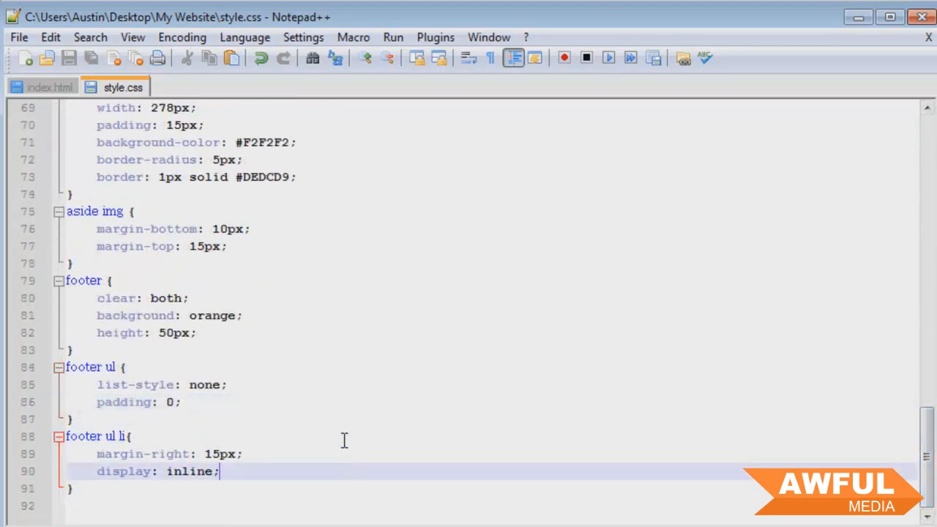
mouse_move(343, 427)
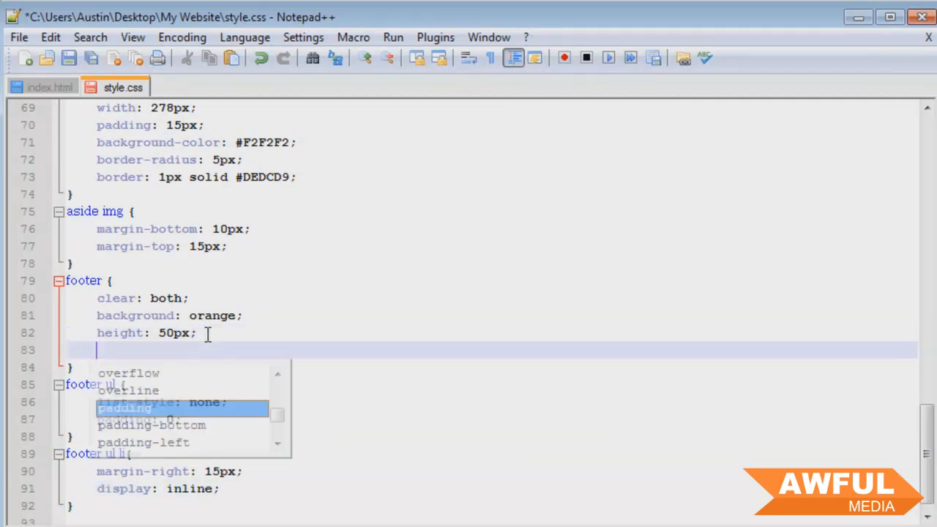
type("padding:")
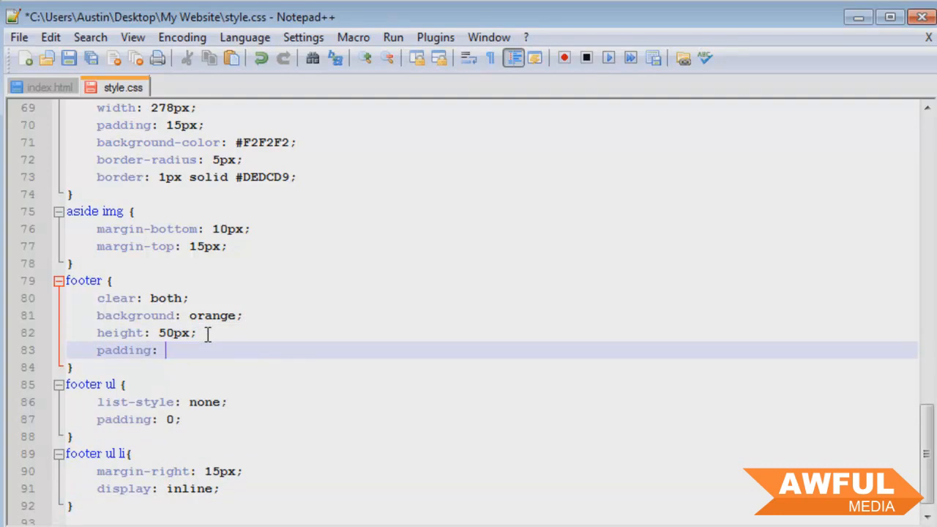
type("10px;")
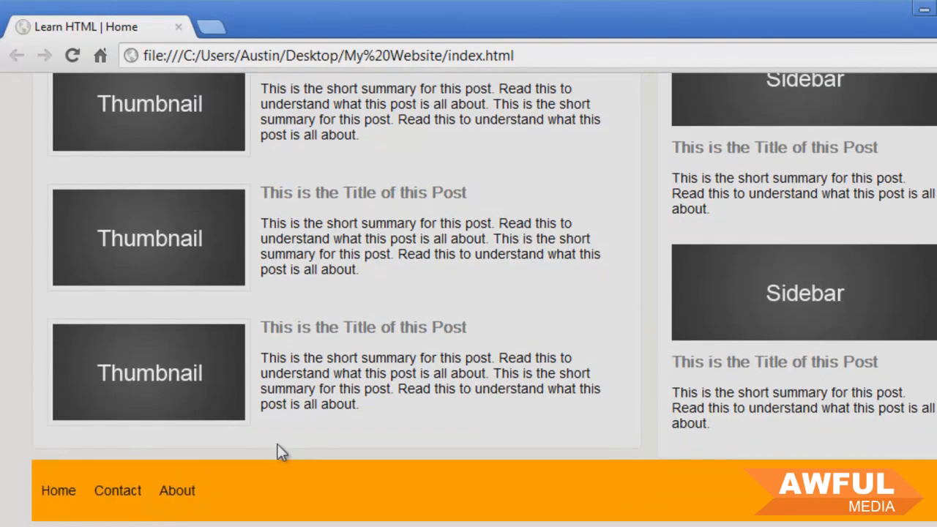
mouse_move(175, 489)
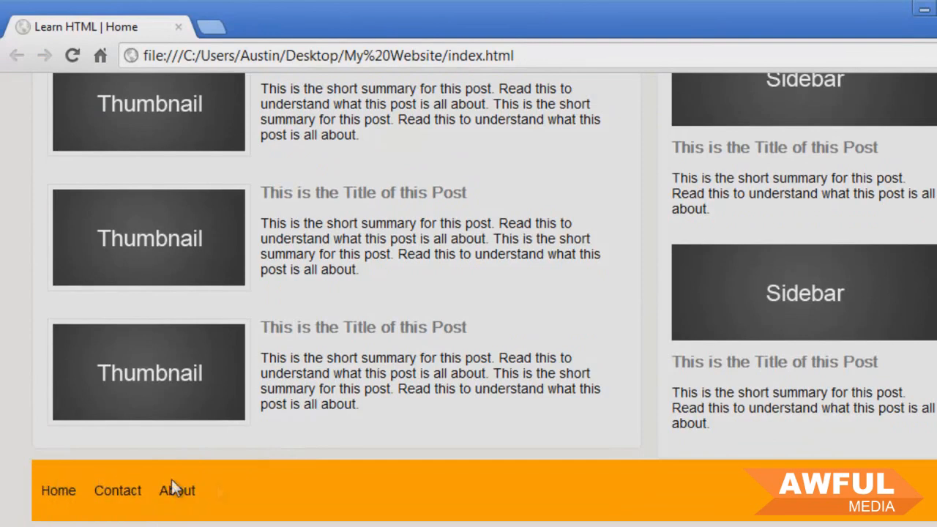
mouse_move(507, 338)
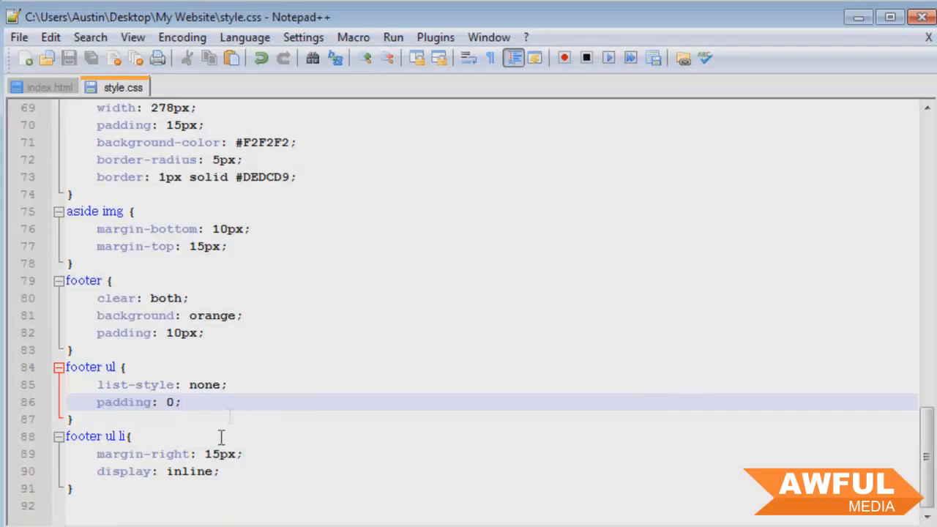
Add margin: 0 to footer ul and view the updated footer in Chrome
type("margin")
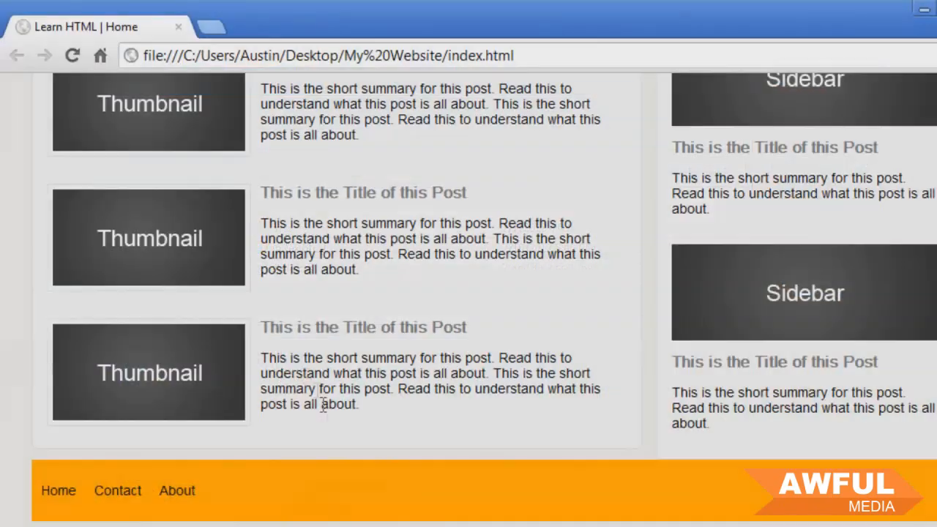
scroll("down", 3)
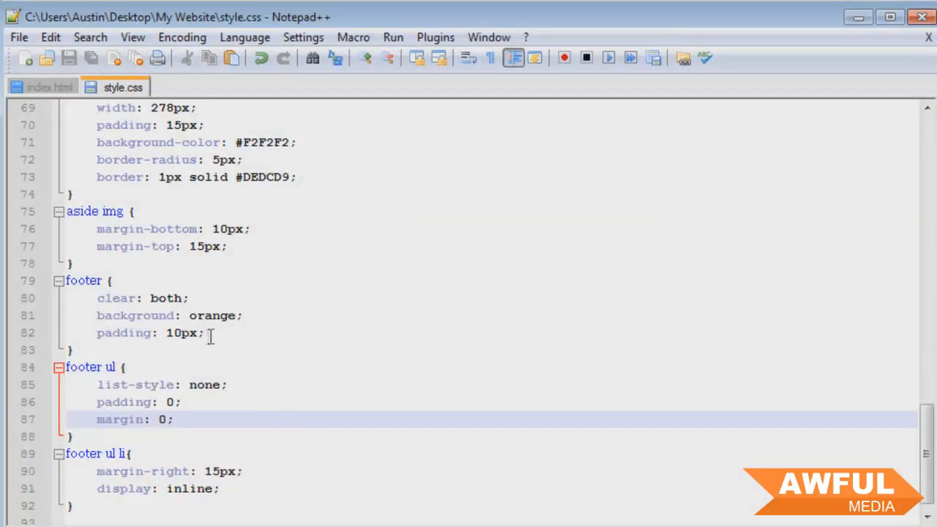
left_click(211, 333)
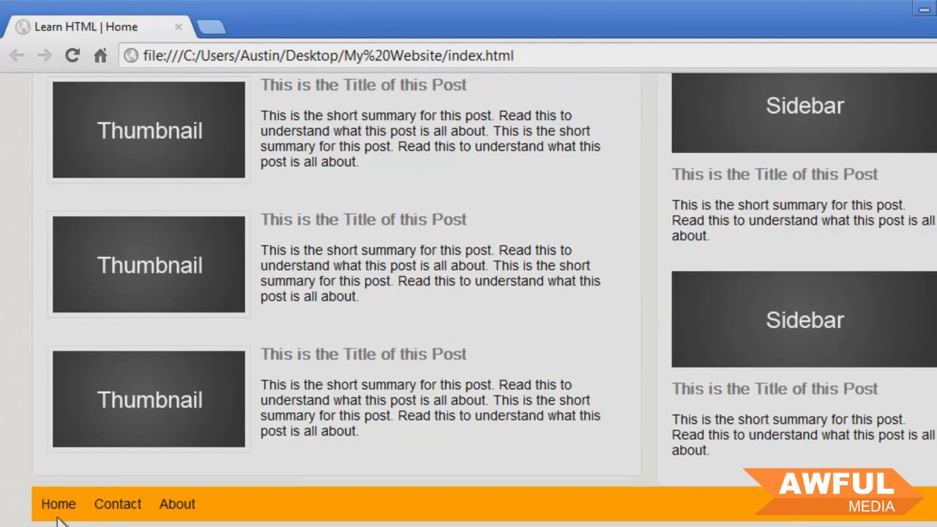
mouse_move(290, 513)
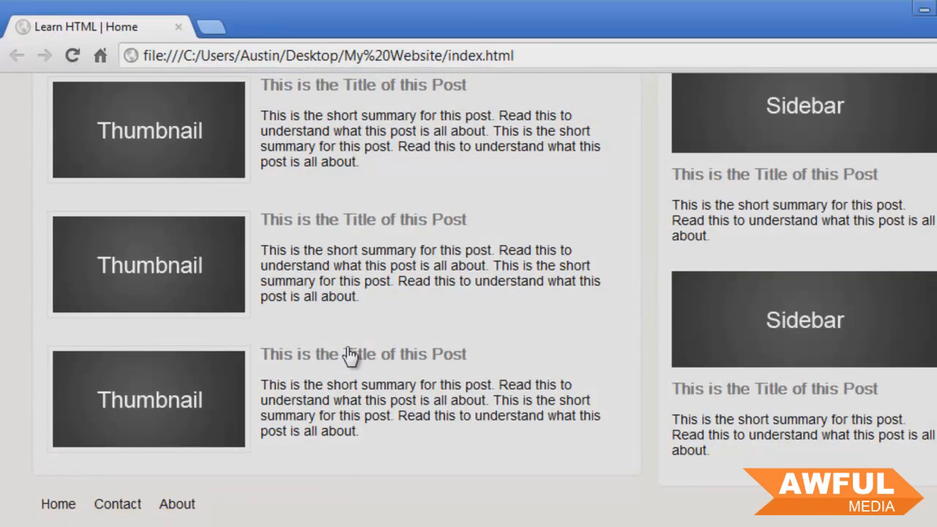
mouse_move(442, 435)
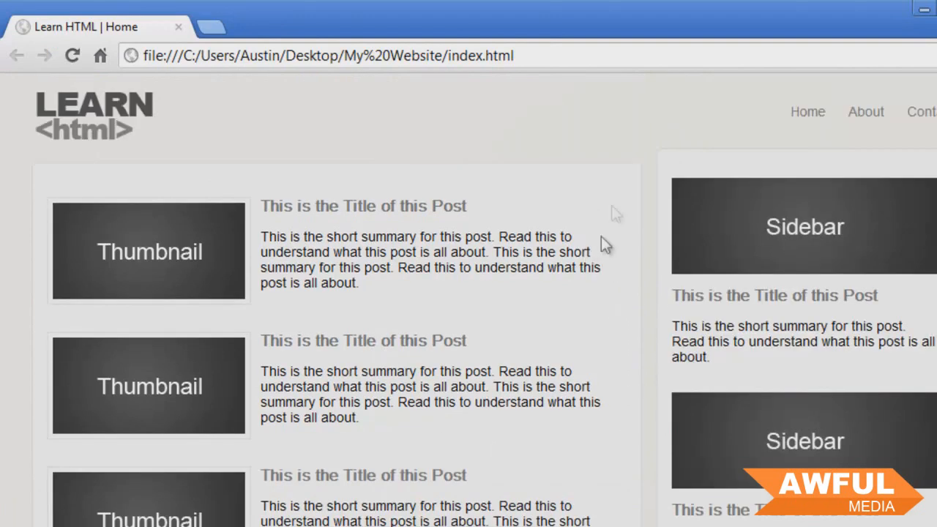
mouse_move(823, 164)
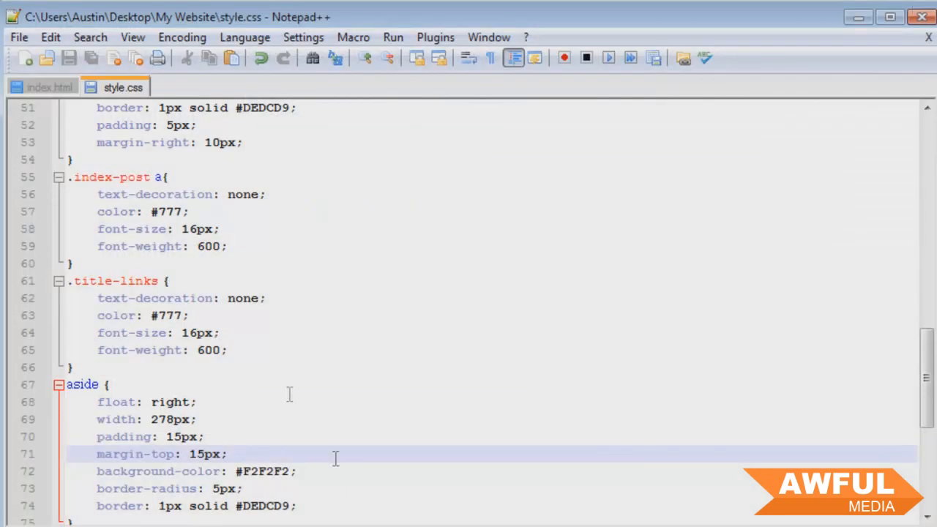
mouse_move(205, 461)
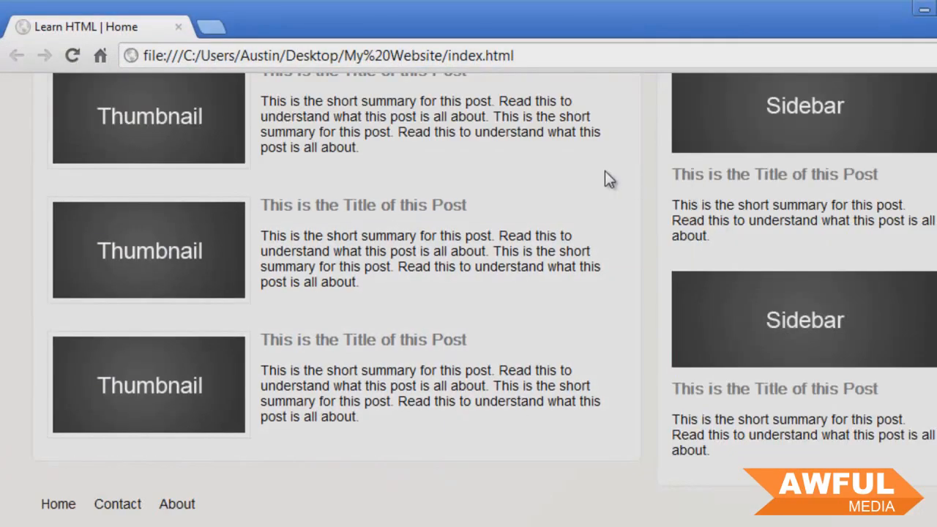
mouse_move(643, 211)
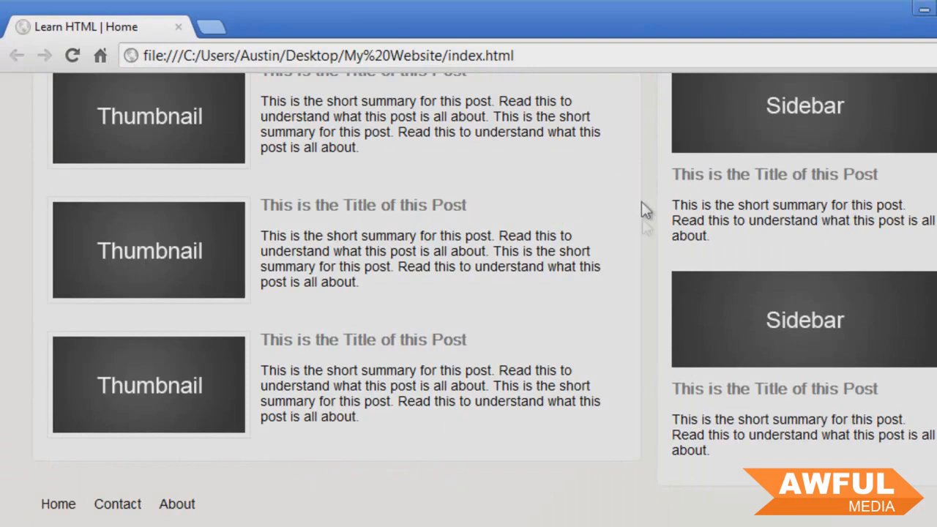
mouse_move(559, 365)
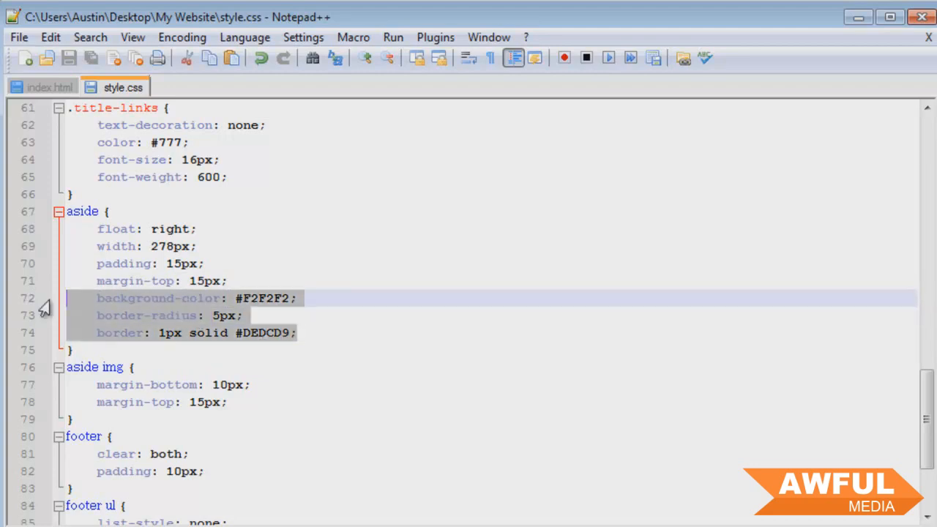
Paste background-color #F2F2F2, 5px border-radius and 1px #DEDCD9 border into the footer rule
scroll("down", 3)
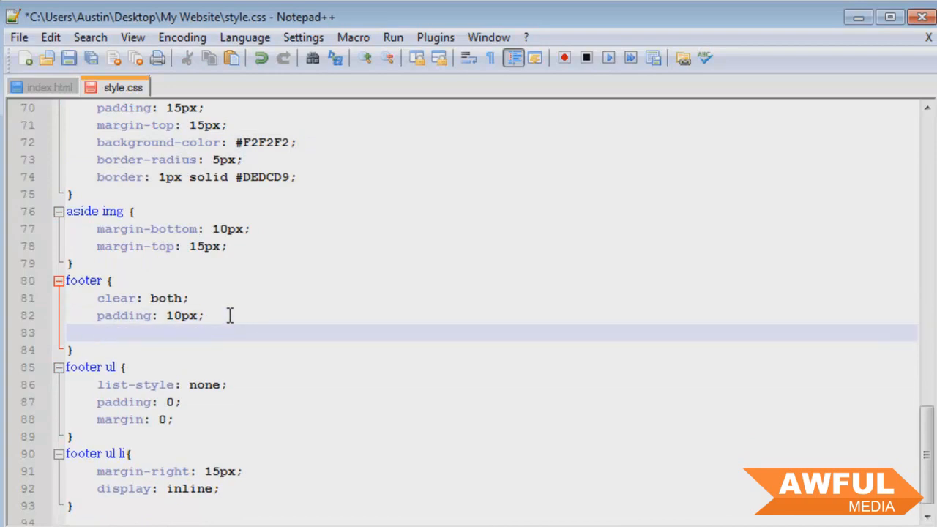
type("background-color: #F2F2F2;")
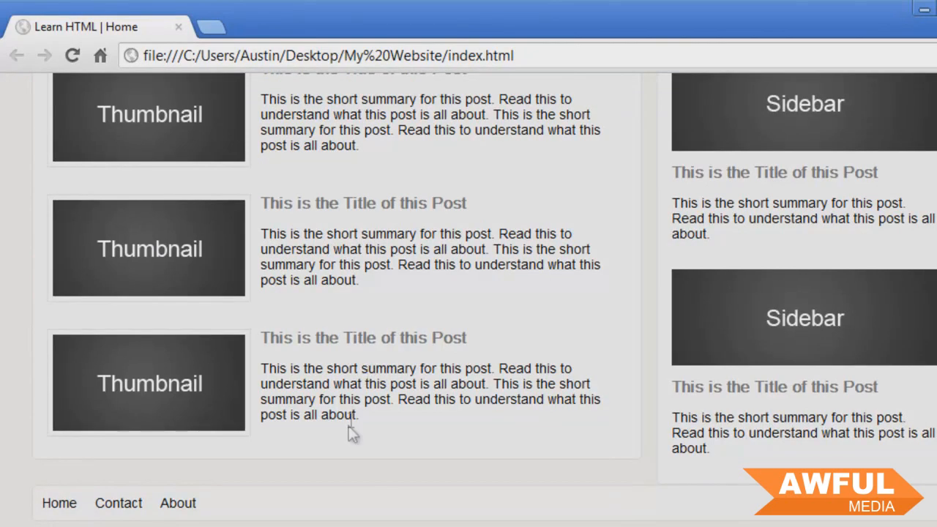
mouse_move(457, 491)
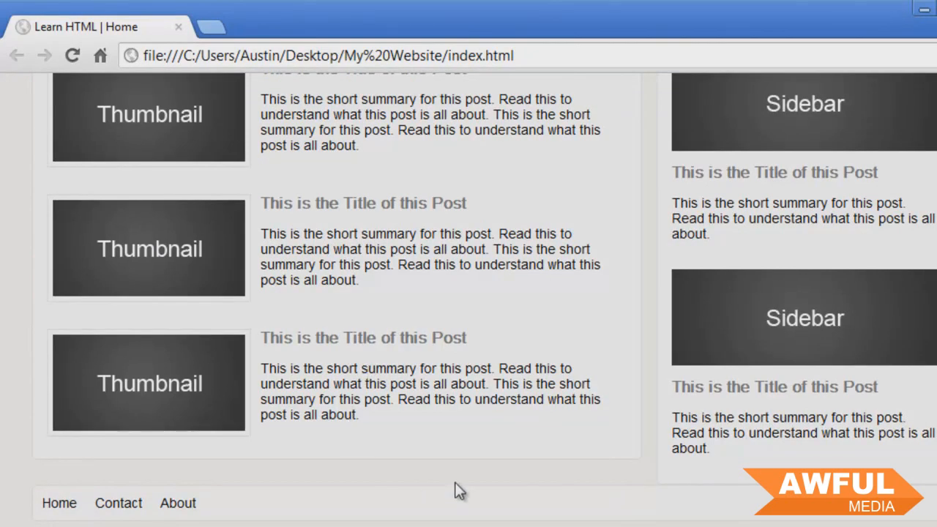
mouse_move(563, 509)
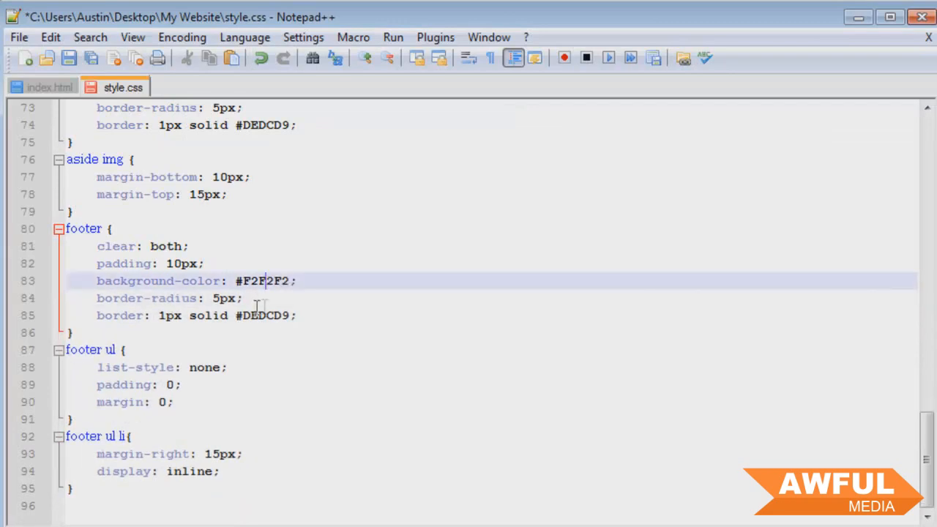
type("mar")
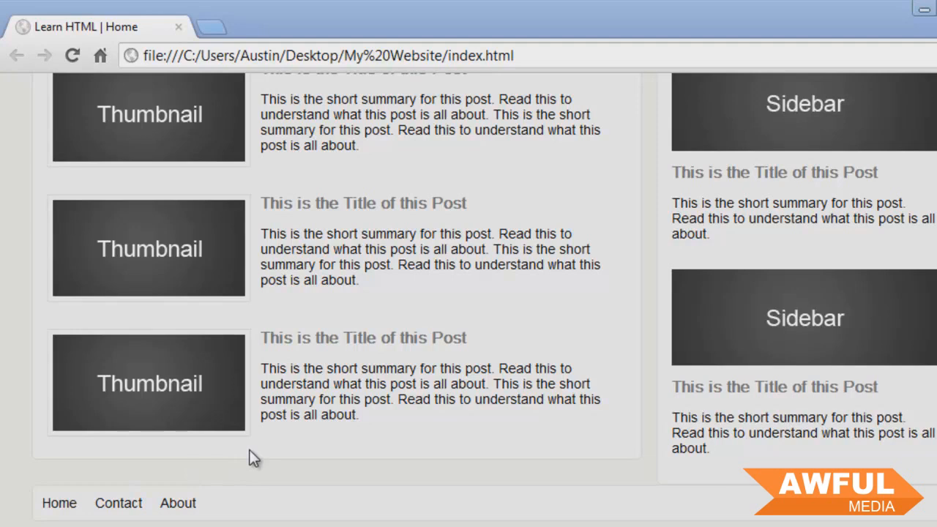
mouse_move(358, 524)
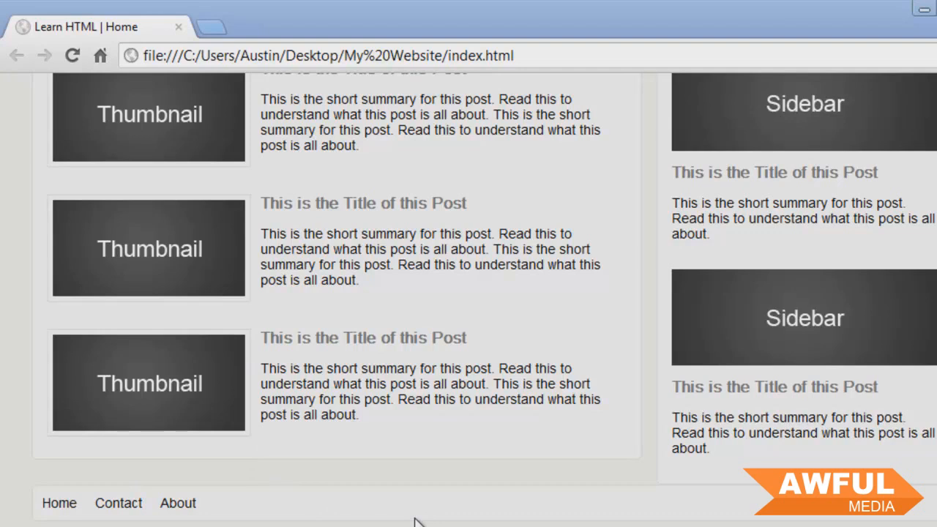
mouse_move(272, 502)
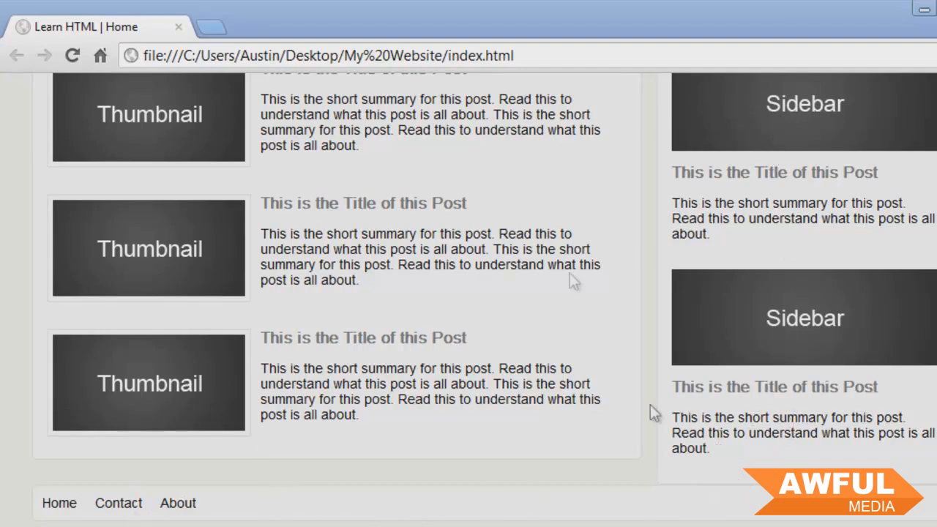
mouse_move(513, 325)
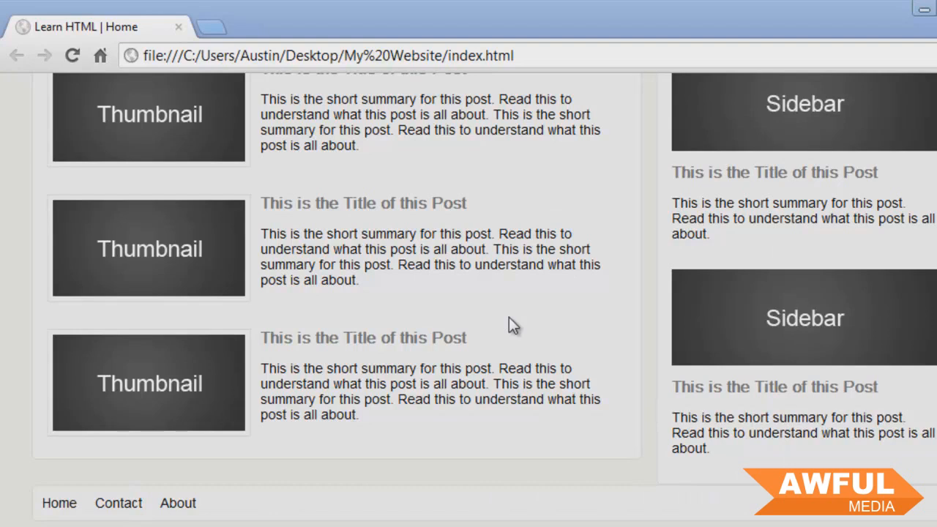
mouse_move(481, 314)
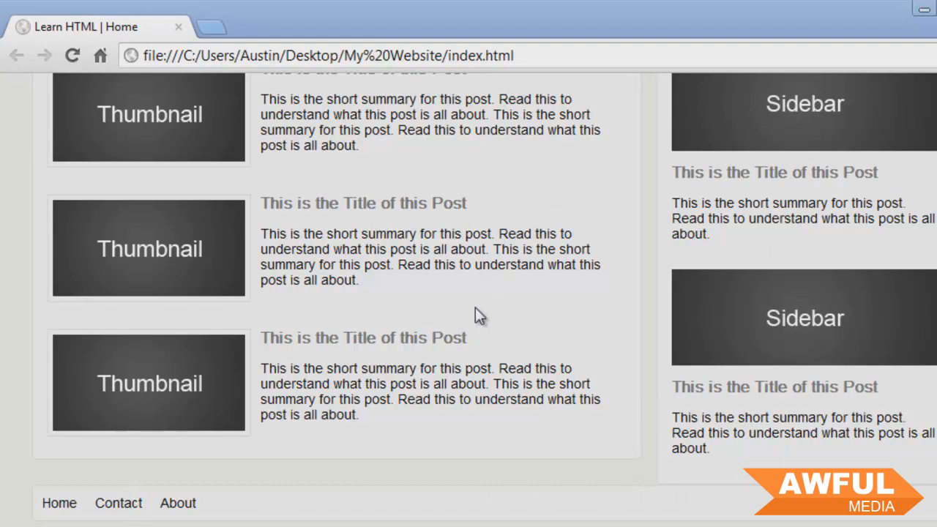
mouse_move(366, 511)
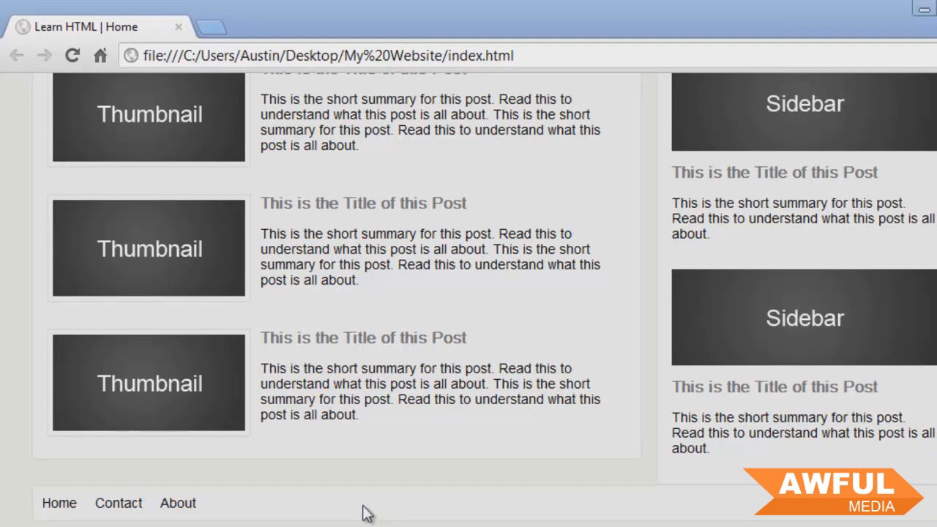
mouse_move(723, 501)
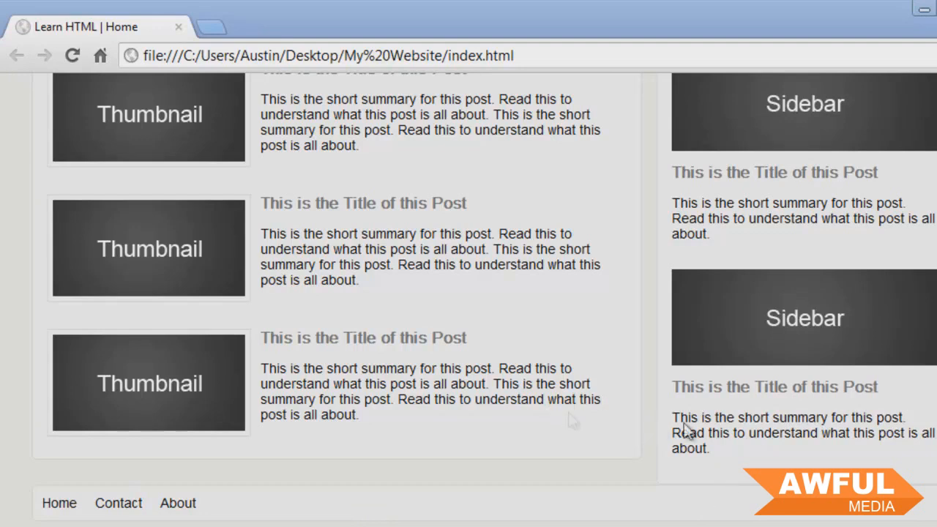
mouse_move(676, 422)
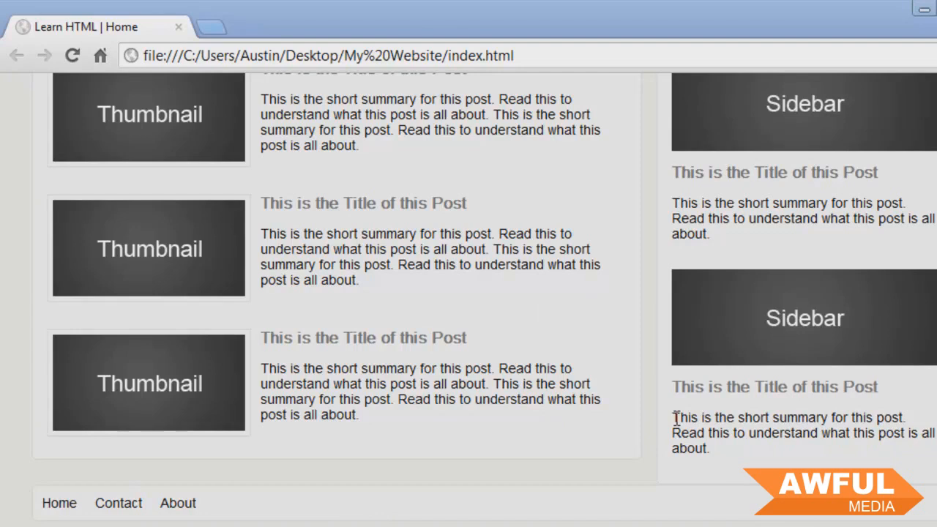
mouse_move(890, 149)
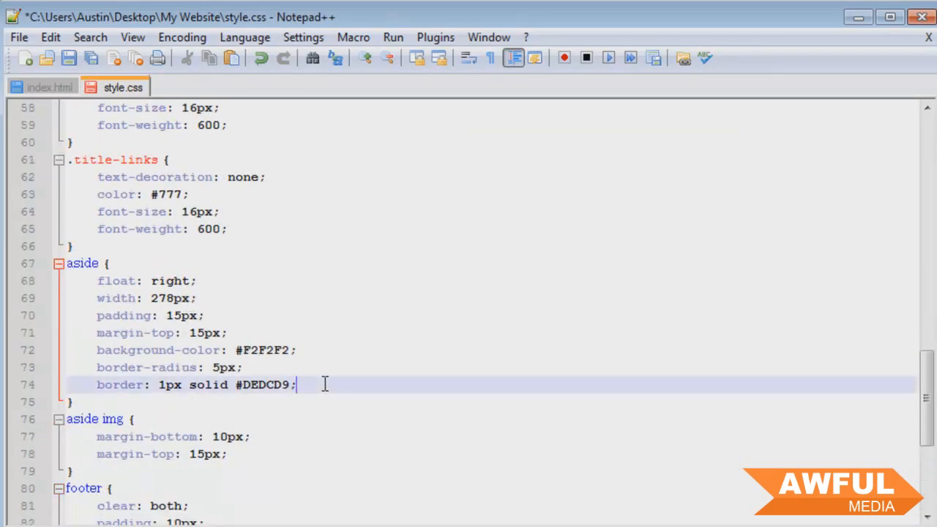
Add margin-bottom: 15px to the aside rule and save
type("margin-t")
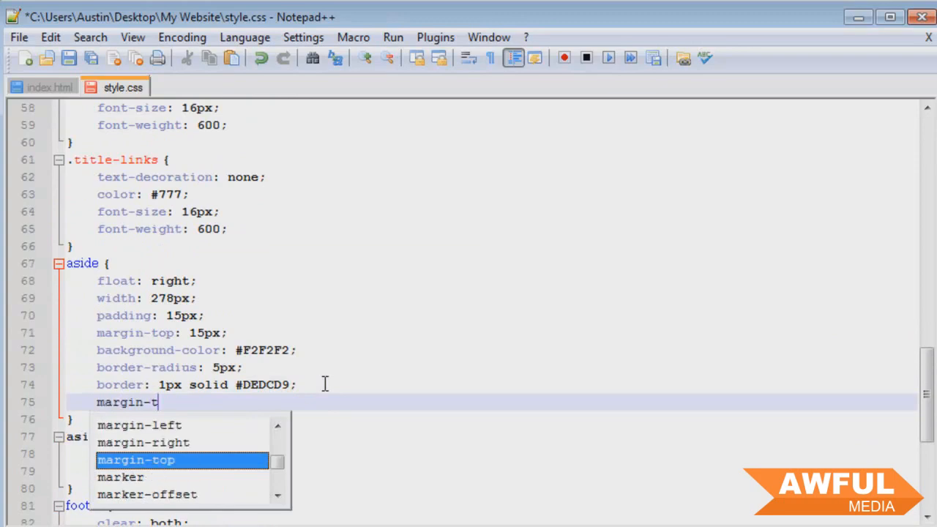
type("bottom: 15px;")
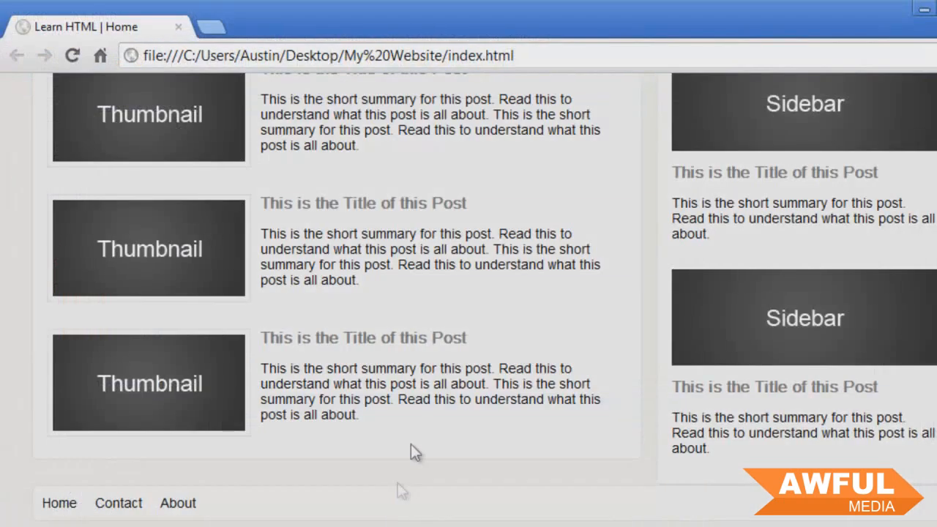
scroll("down", 3)
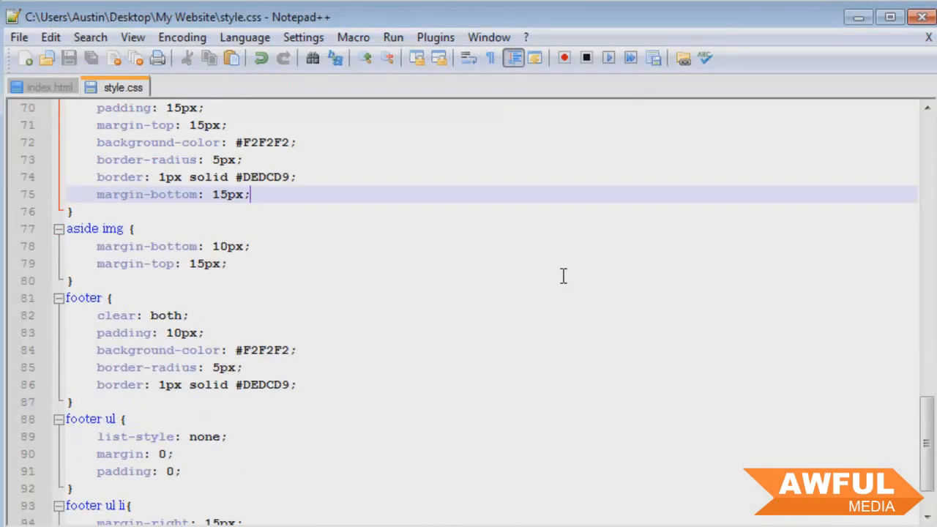
Check the footer markup in index.html, then return to the top of style.css
left_click(50, 88)
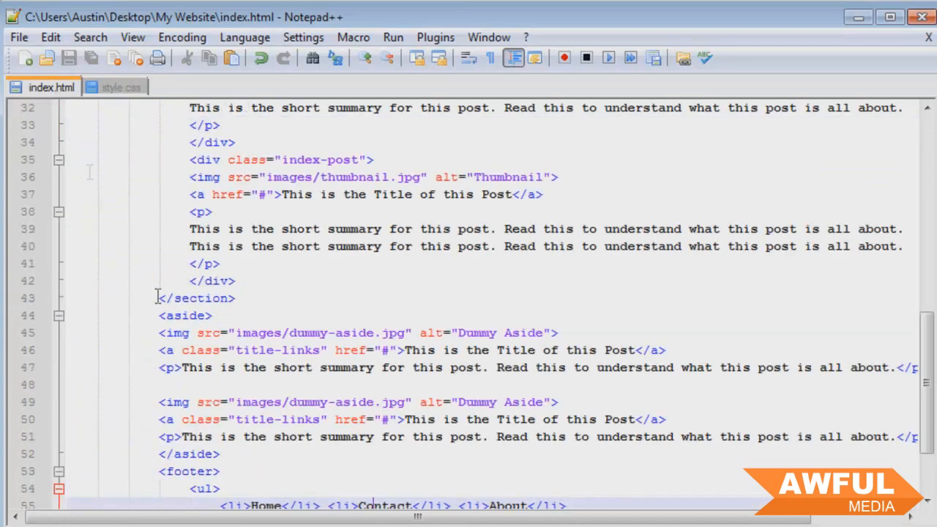
scroll("down", 3)
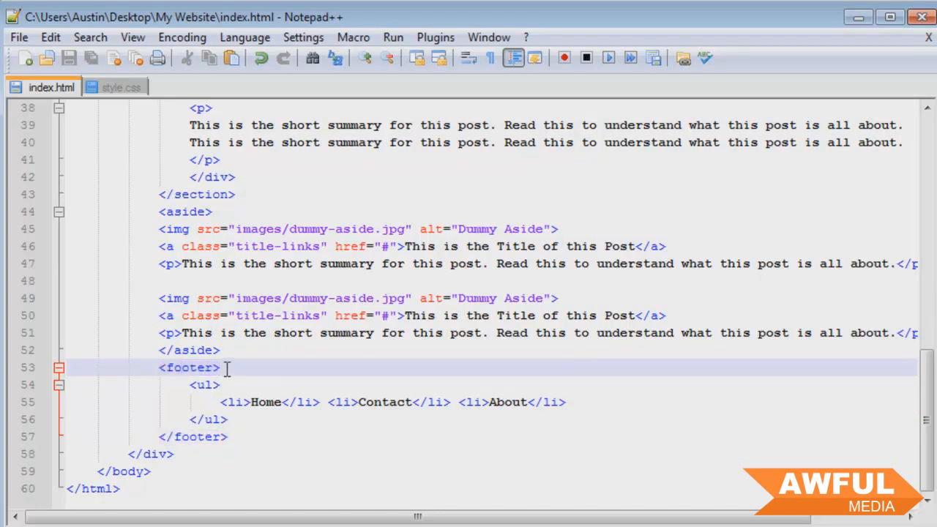
mouse_move(184, 328)
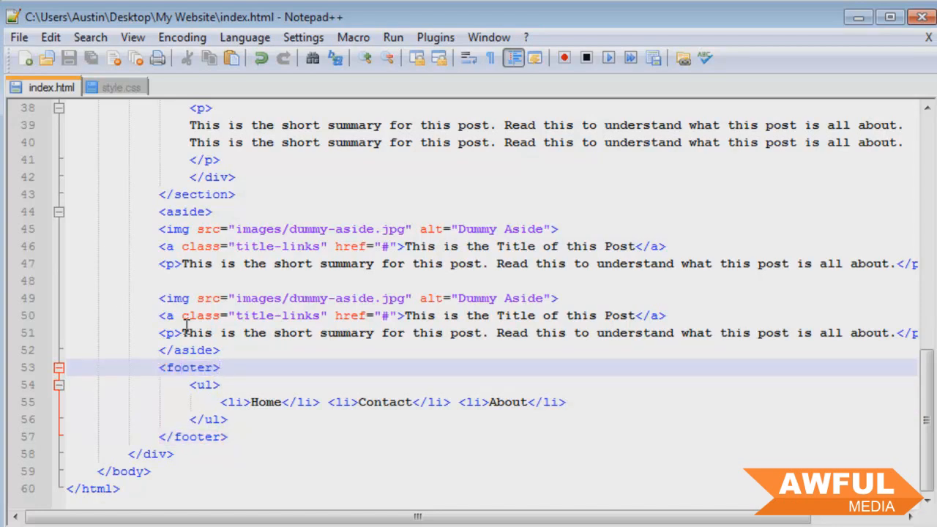
left_click(115, 88)
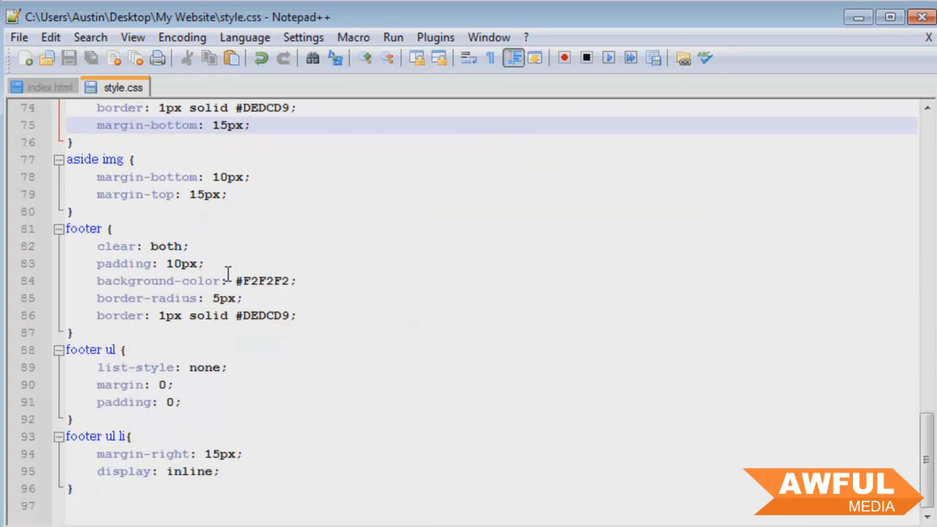
scroll("up", 3)
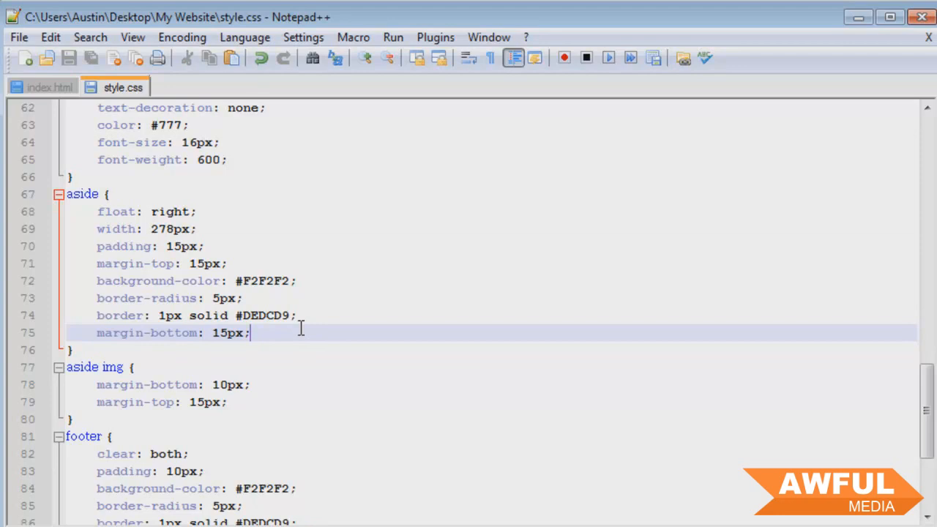
scroll("up", 3)
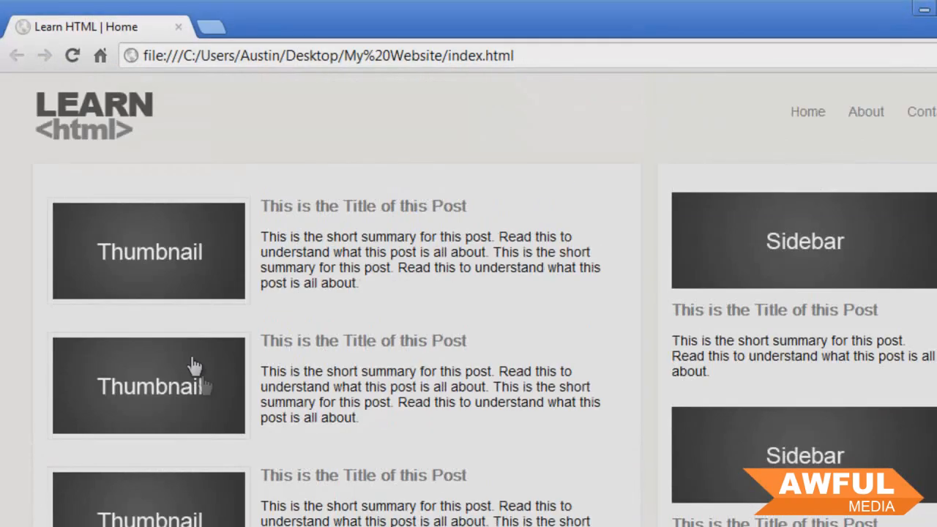
mouse_move(358, 307)
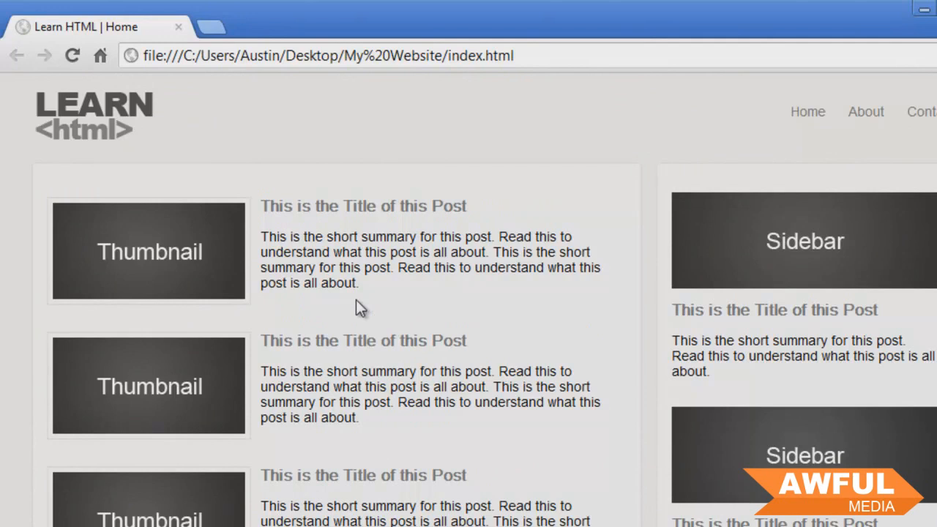
Scroll the page in Chrome down to the footer's Home, Contact and About links
scroll("down", 3)
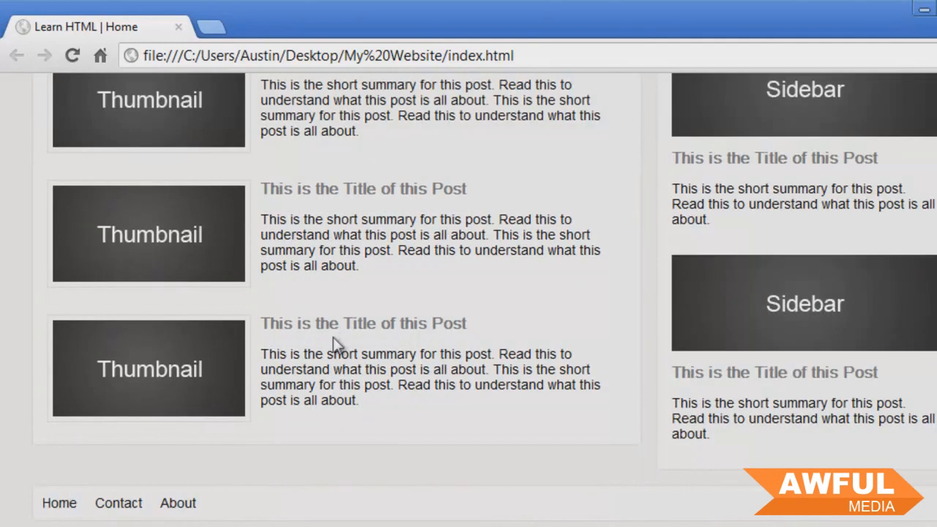
mouse_move(586, 461)
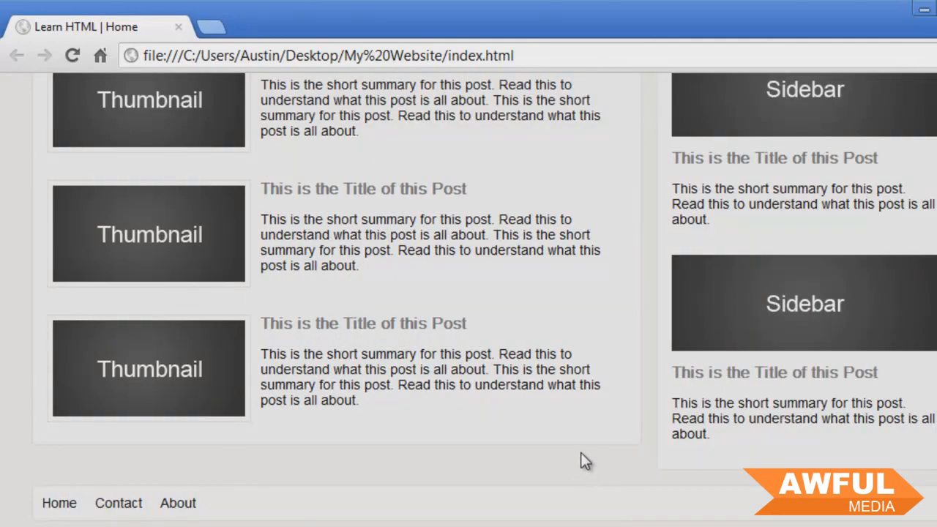
mouse_move(585, 219)
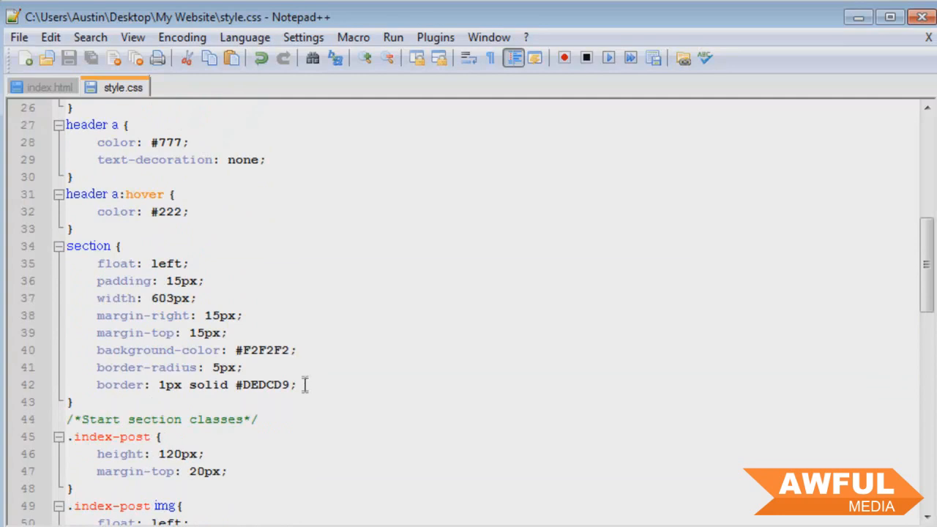
Add margin-bottom: 15px after margin-top in the section rule and save
type("margin-bottom: 15px;")
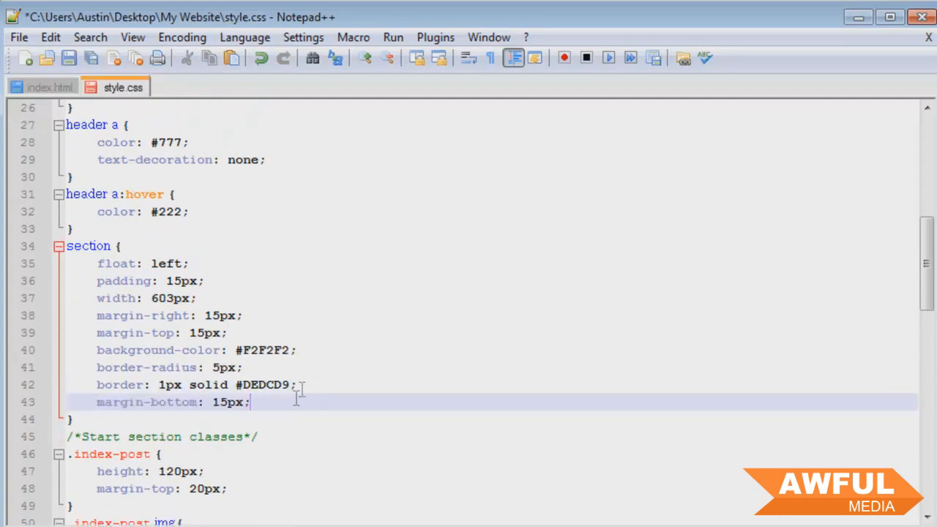
left_click(69, 58)
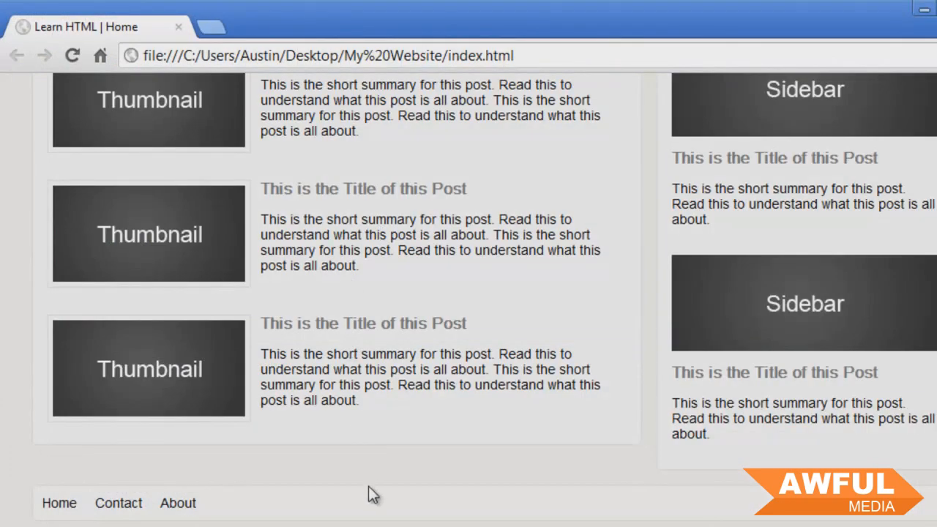
mouse_move(349, 486)
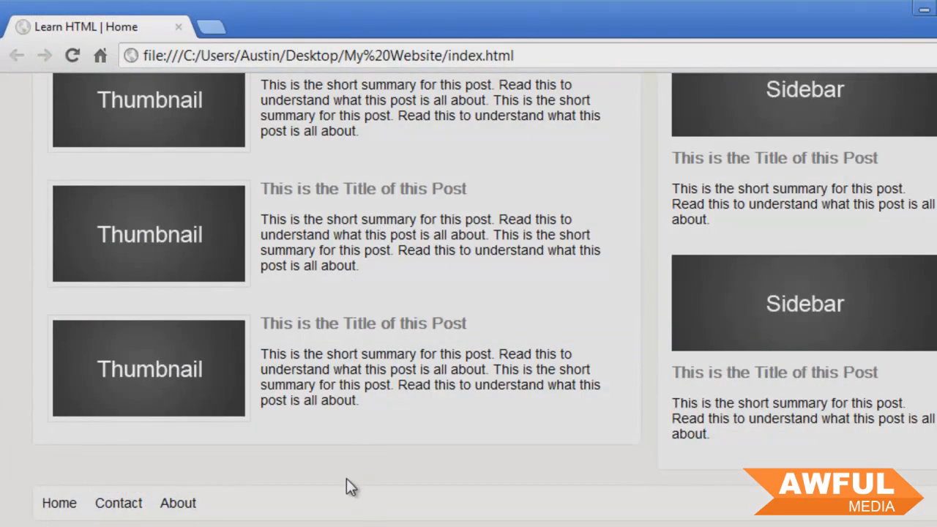
mouse_move(306, 478)
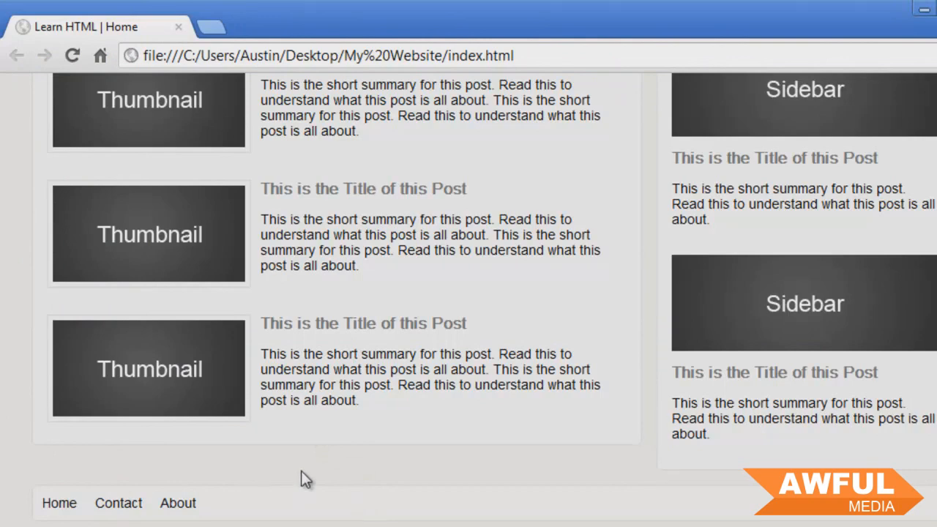
mouse_move(612, 448)
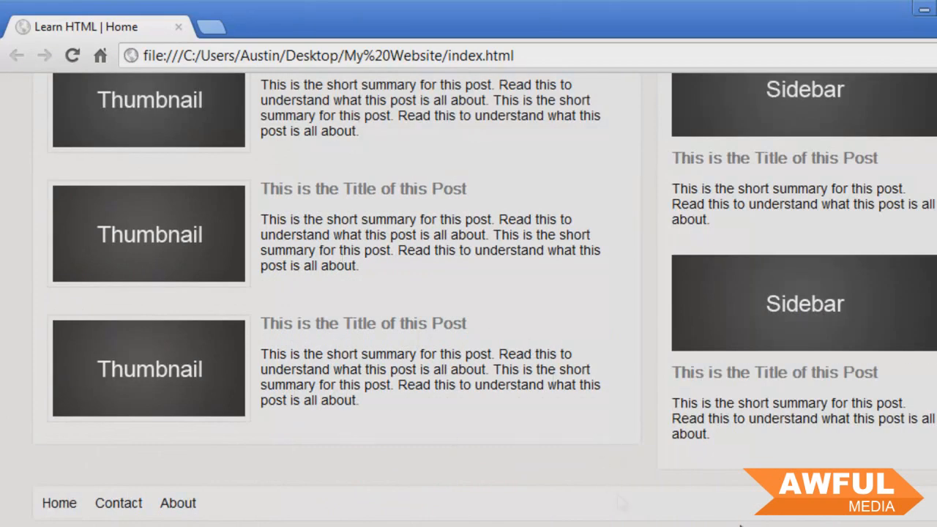
mouse_move(454, 403)
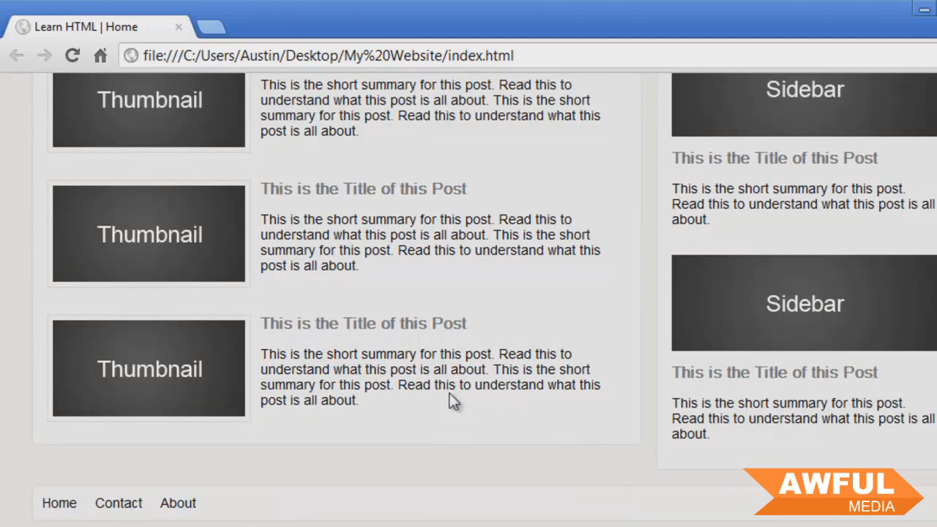
mouse_move(358, 442)
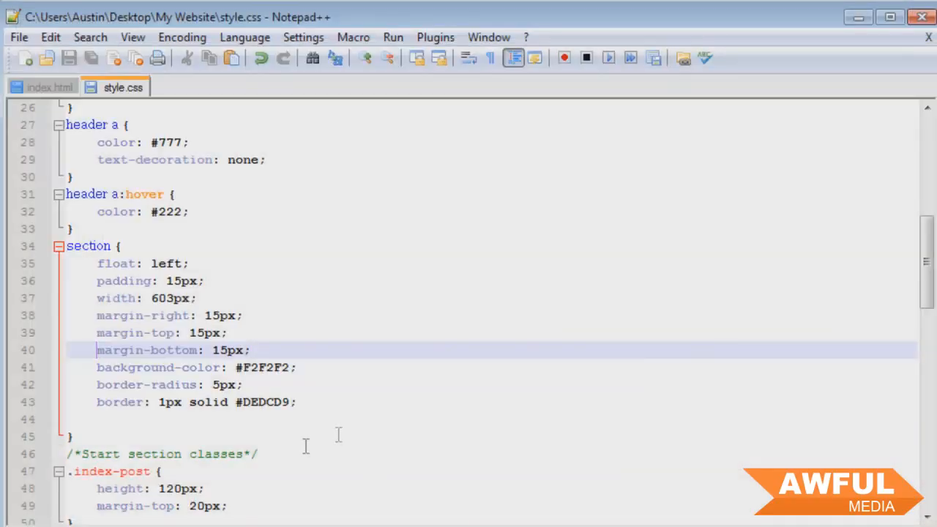
After the footer's </ul> in index.html add <p>©2012 AwfulMedia.com</p>
left_click(50, 88)
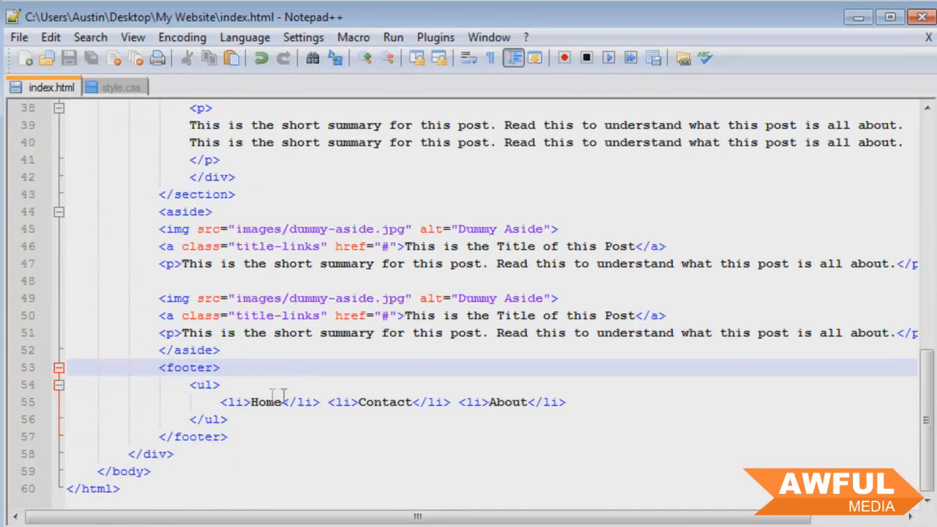
left_click(238, 419)
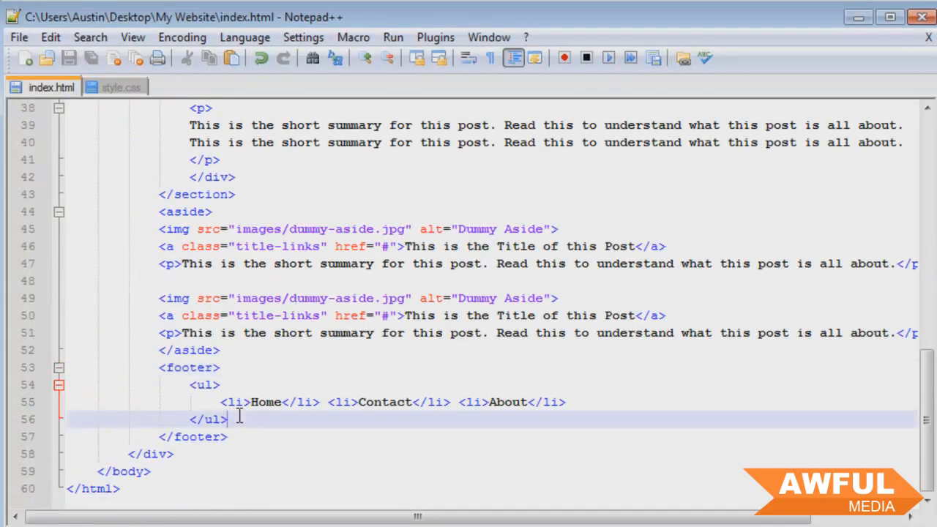
type("<p></p>")
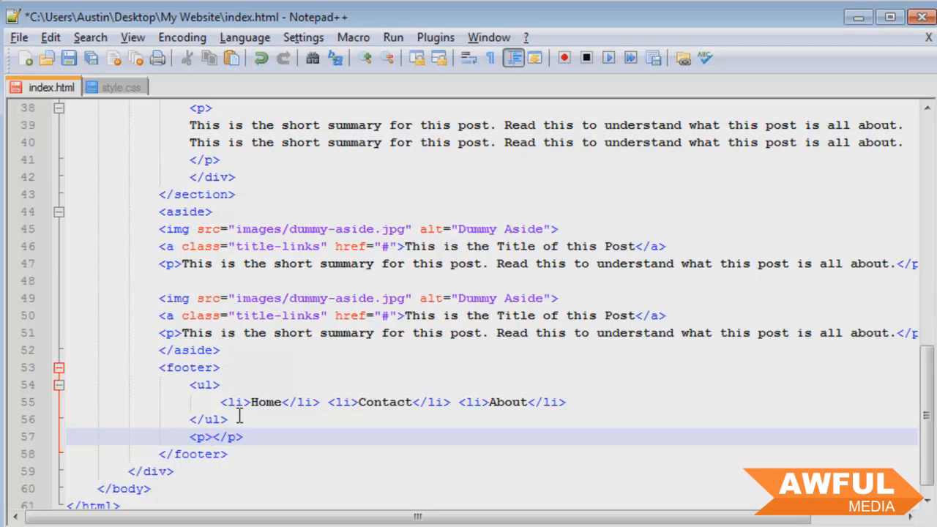
type("s")
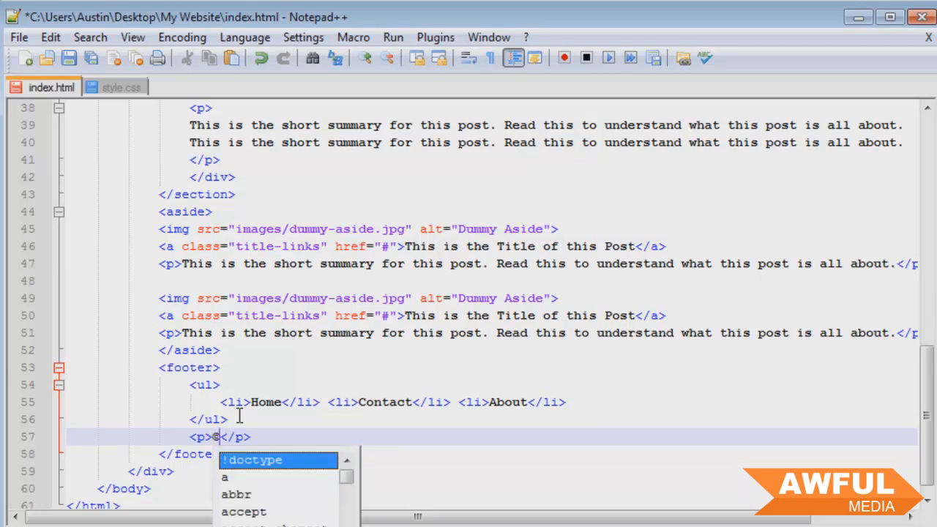
type("2012 A")
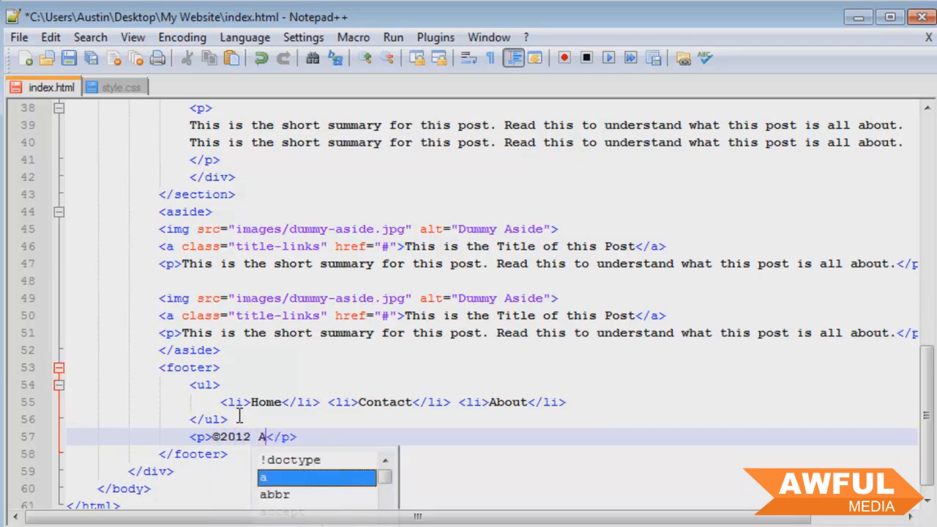
type("wfulMedia.com")
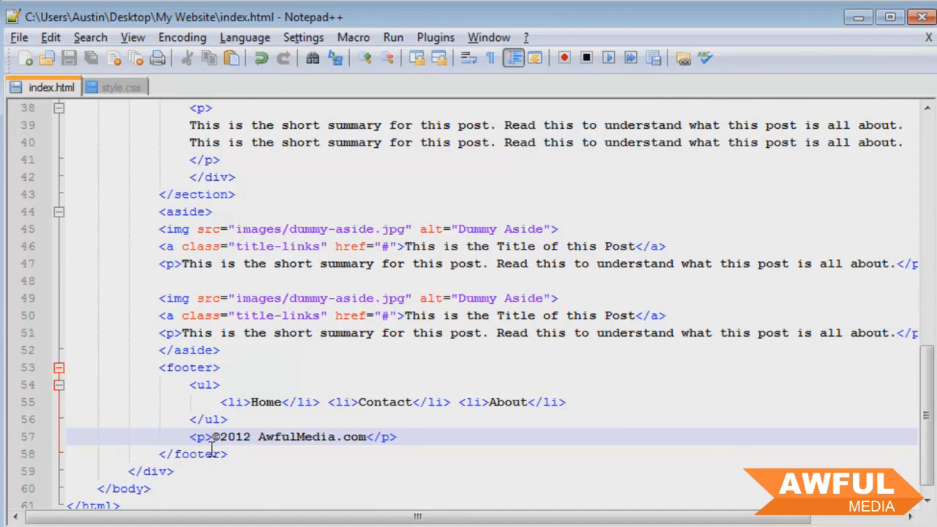
Correct the copyright symbol at the start of the footer paragraph
left_click(211, 436)
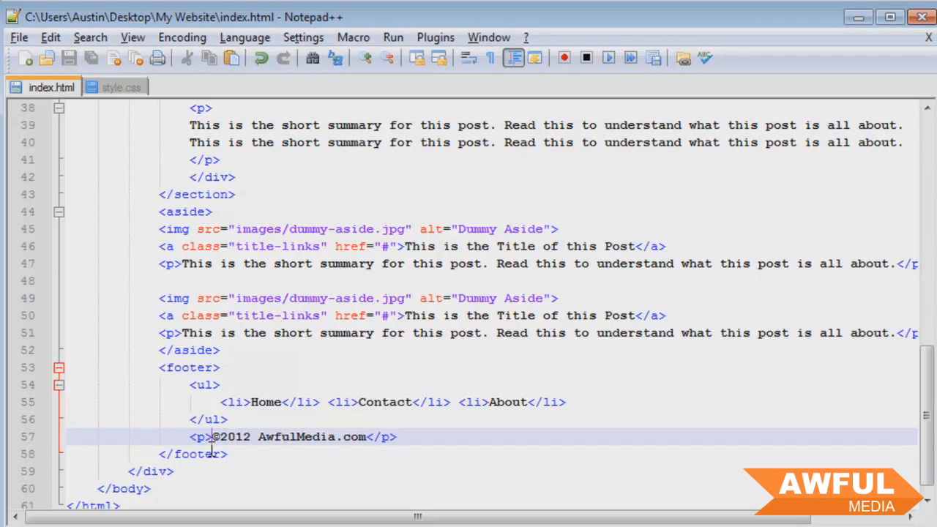
type("@")
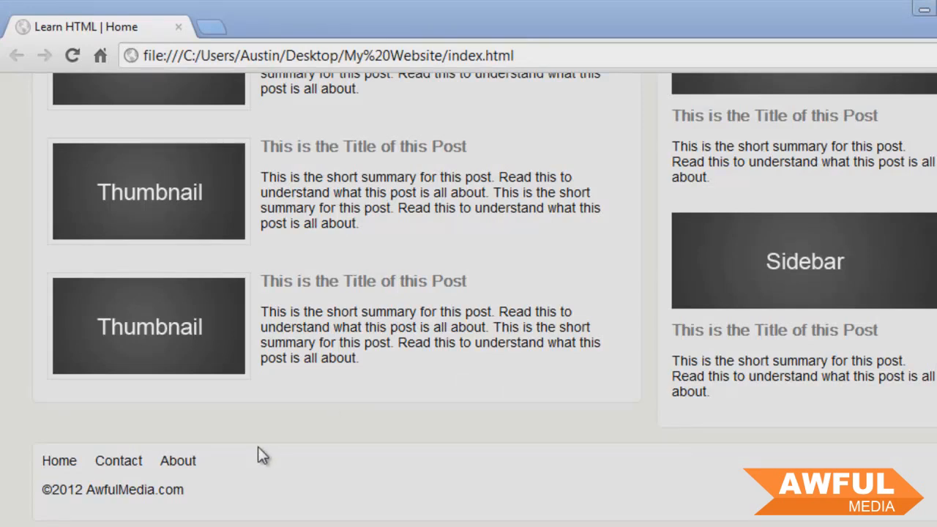
mouse_move(593, 432)
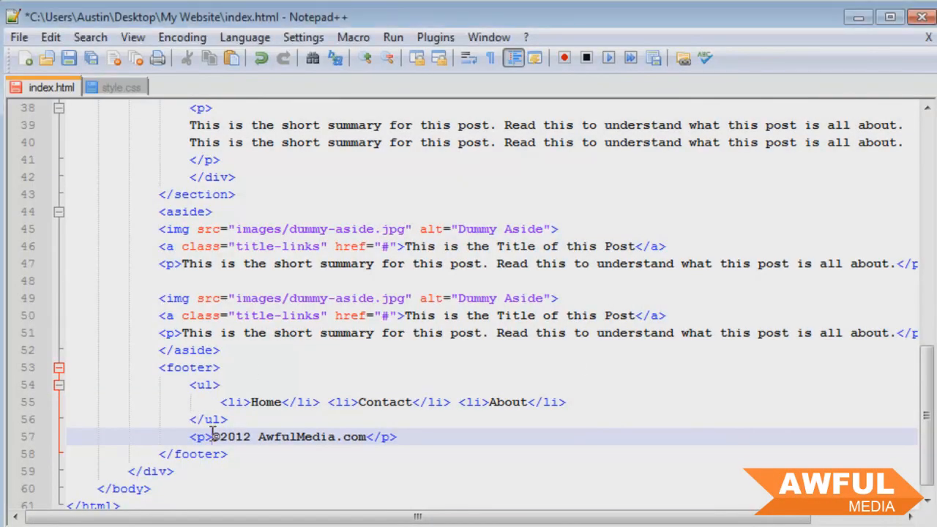
Write the footer's copyright mark as the &copy; entity in place of the literal © character
type("&copy;")
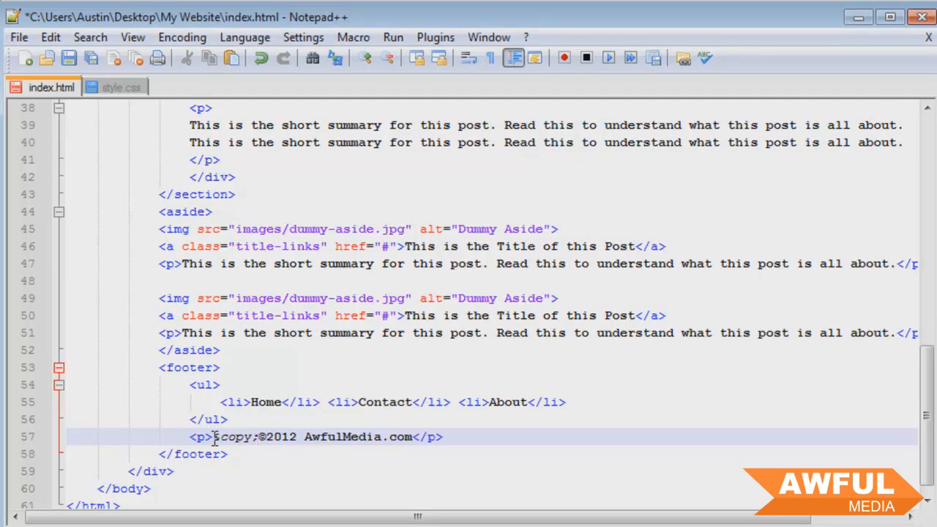
left_click(214, 437)
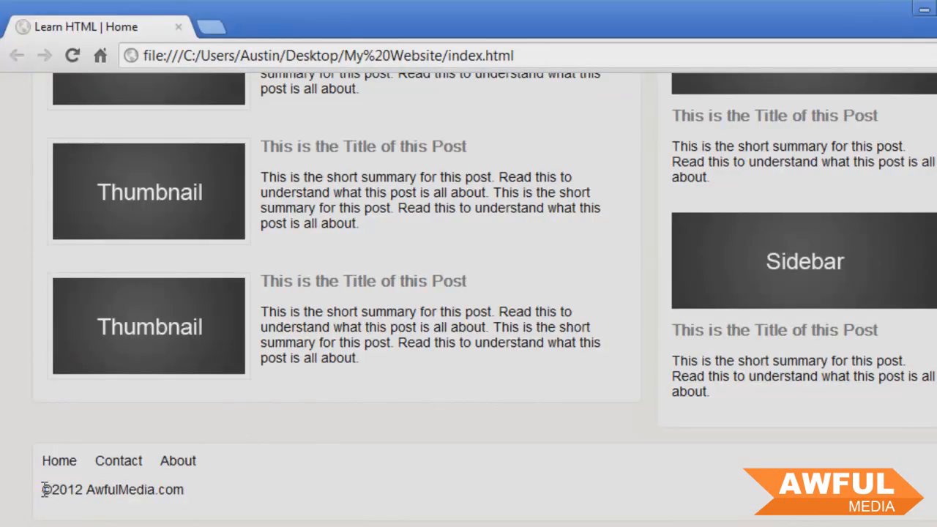
mouse_move(246, 480)
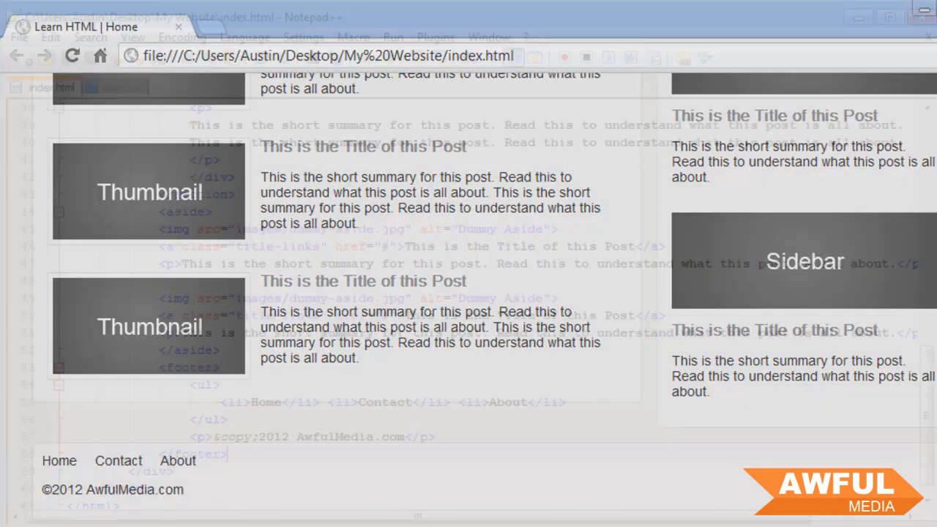
In style.css add footer p { float: right; margin: 0; padding: 0; } below the footer ul li rule
left_click(114, 88)
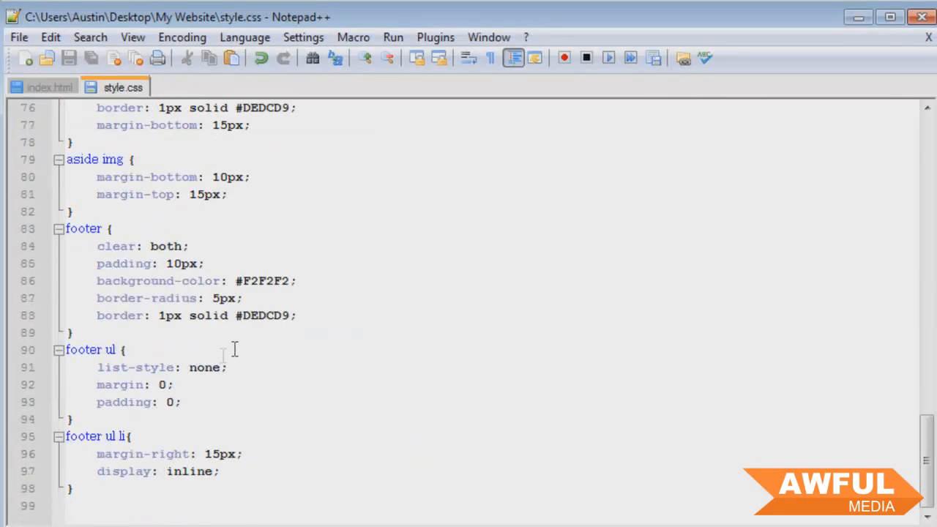
left_click(146, 489)
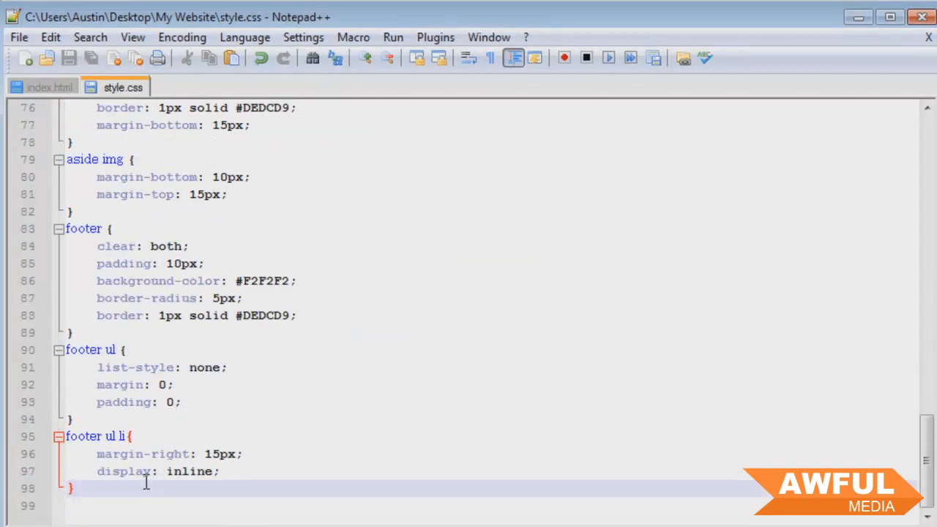
type("footer p {")
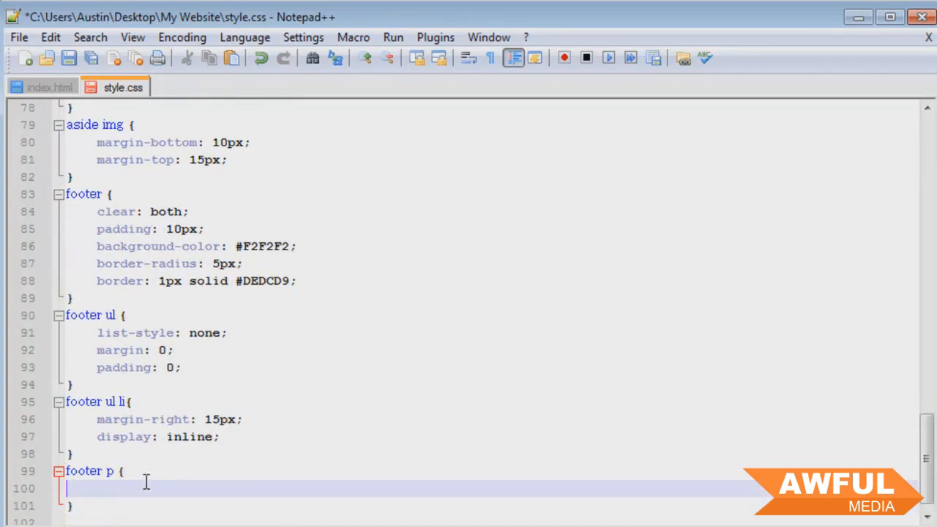
type("float: right;")
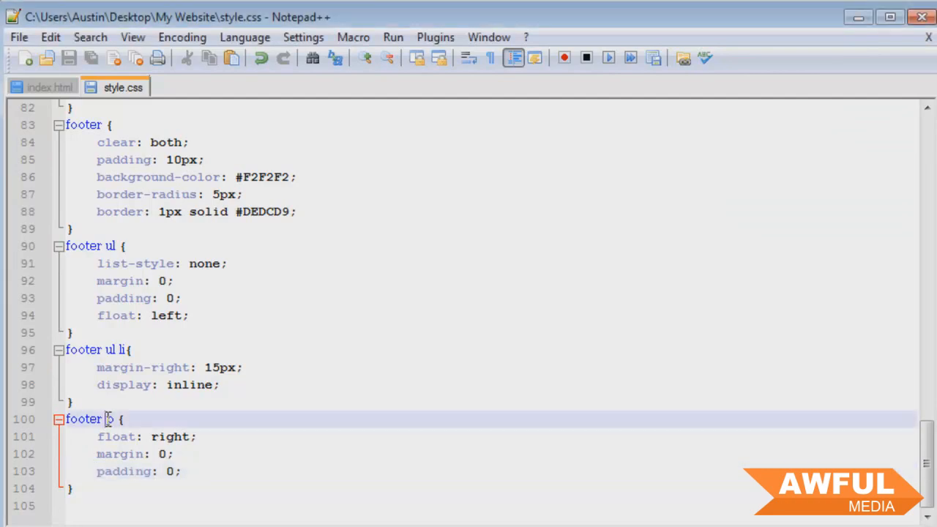
type("p")
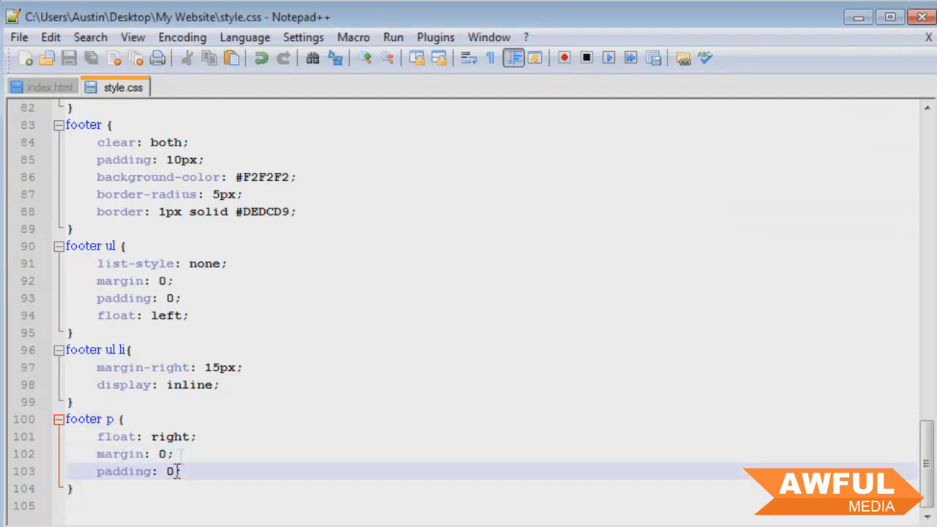
left_click(178, 454)
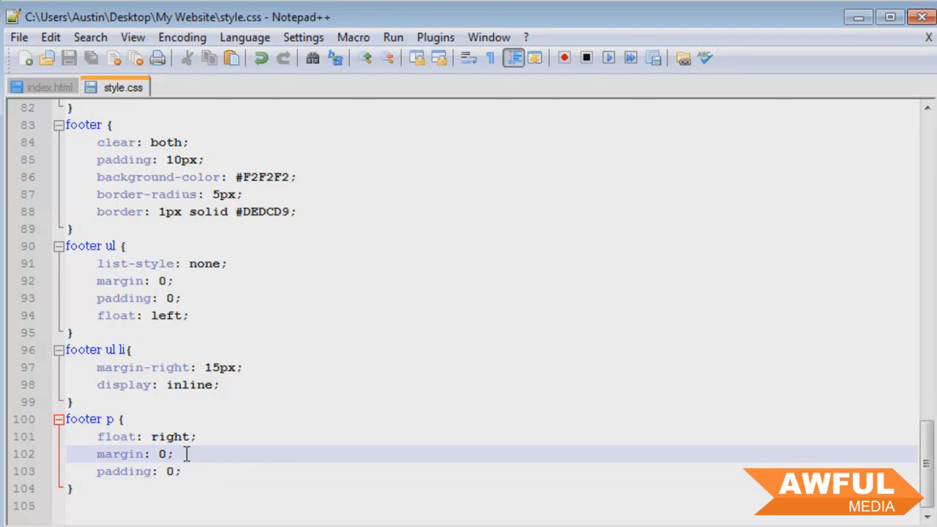
left_click(175, 316)
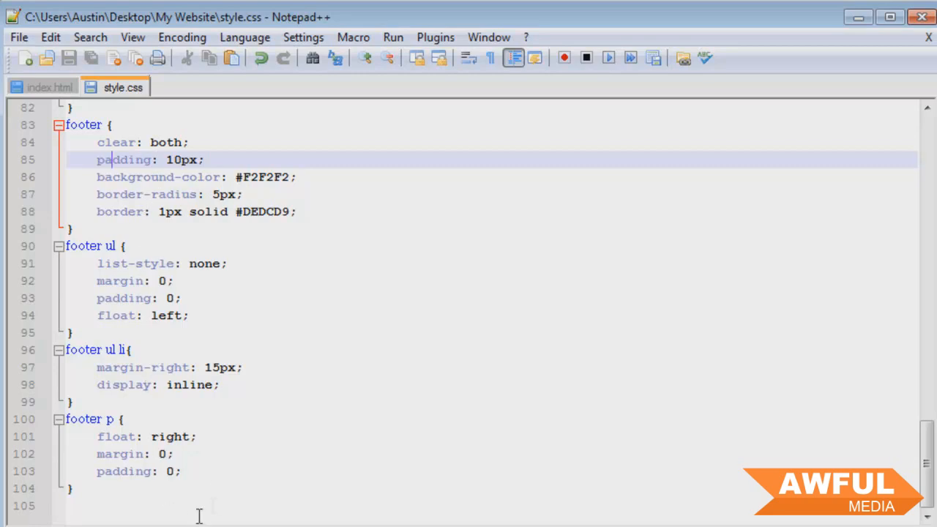
left_click(50, 87)
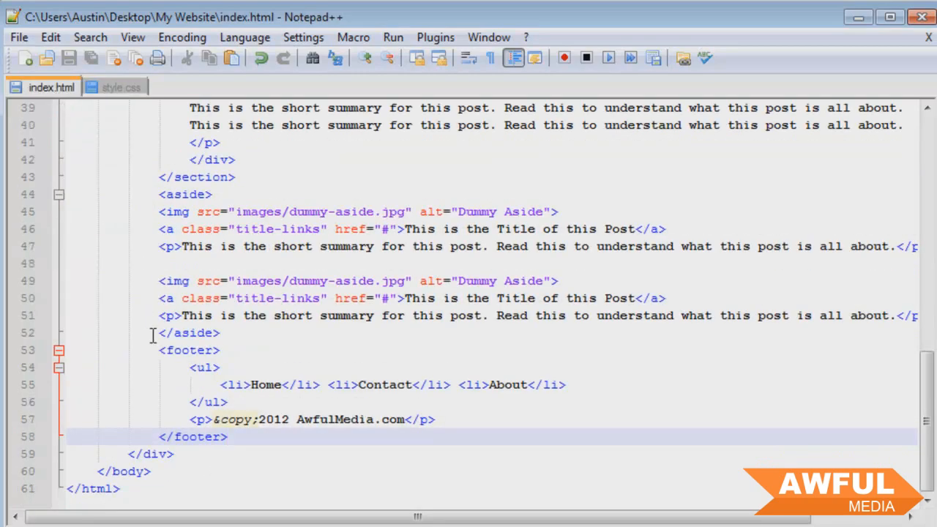
After the copyright paragraph in index.html add an empty <div class="clear"></div>
left_click(472, 418)
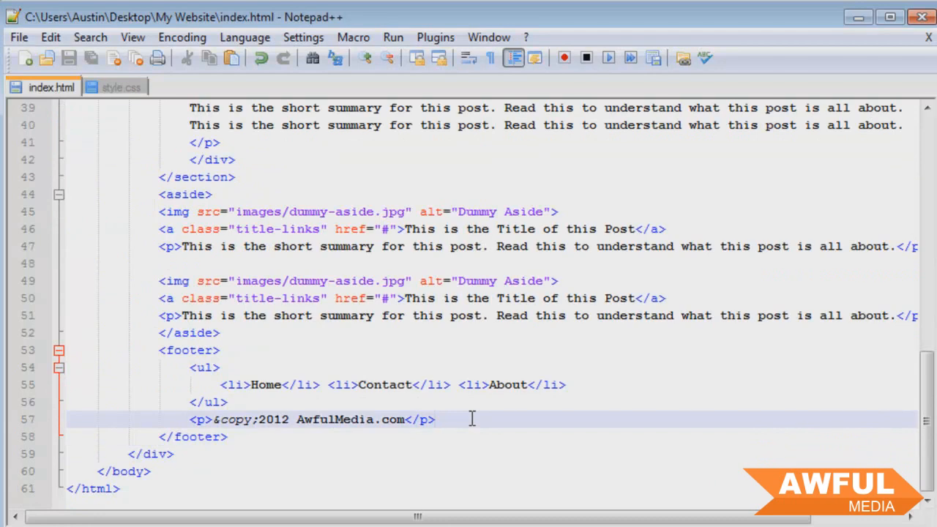
type("<div class=></div>")
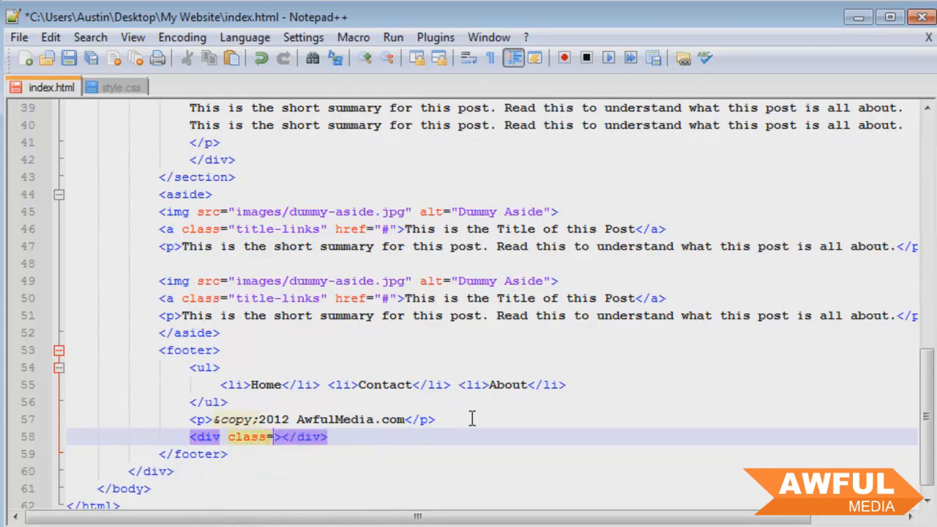
type("clear\"")
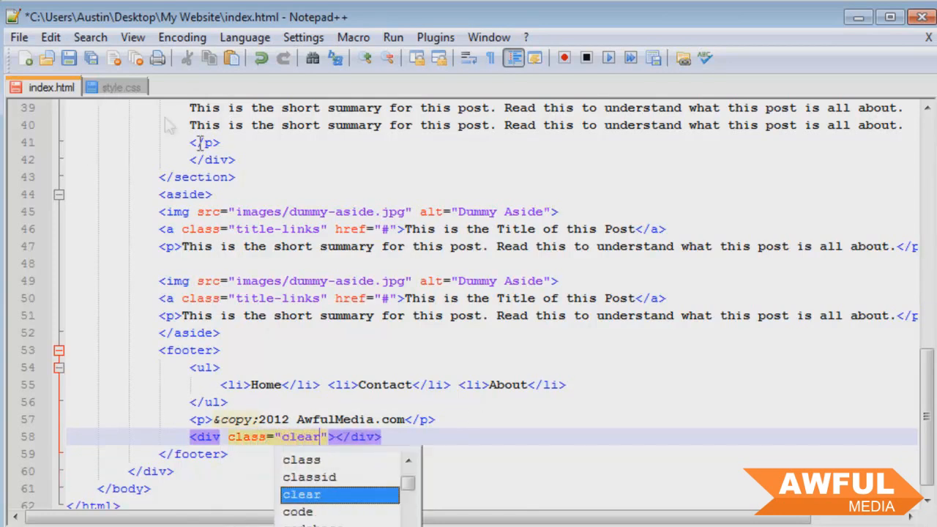
left_click(114, 88)
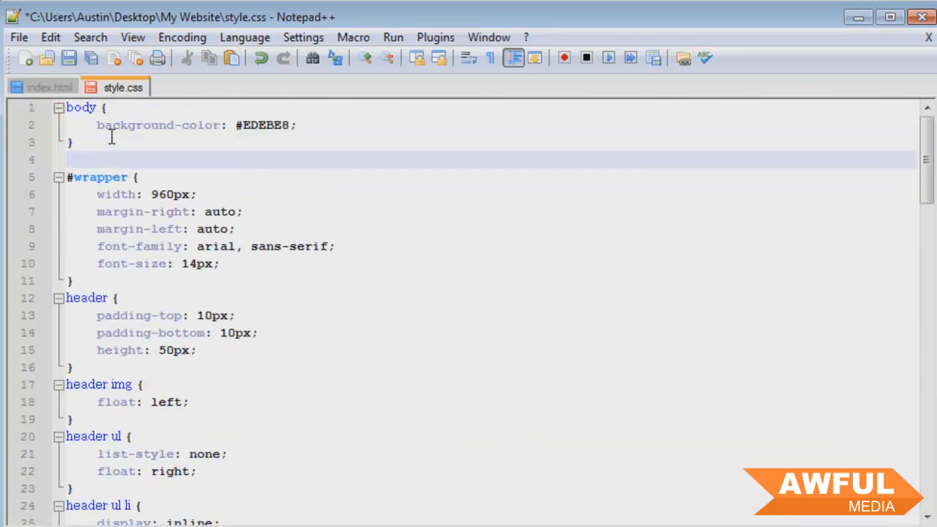
Add a .clear { clear: both; } rule to style.css
type(".clear {")
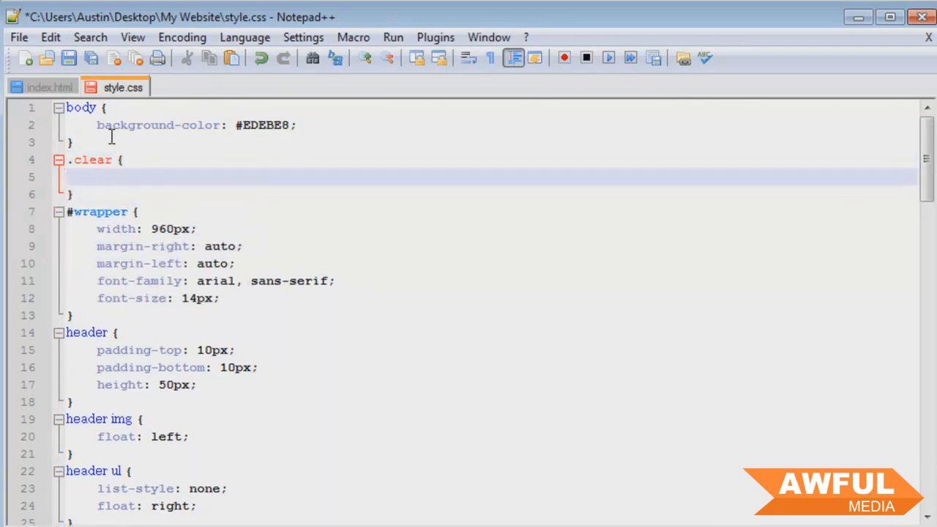
type("clear:")
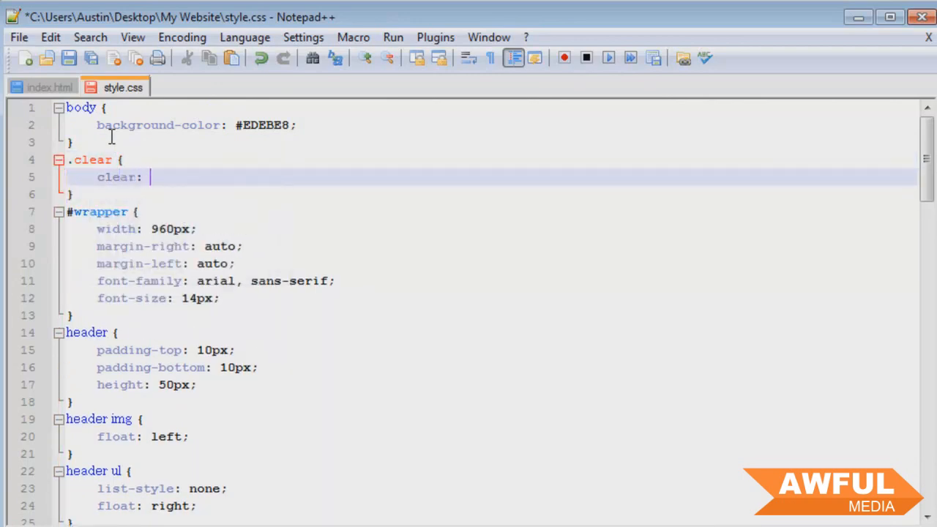
type("both;")
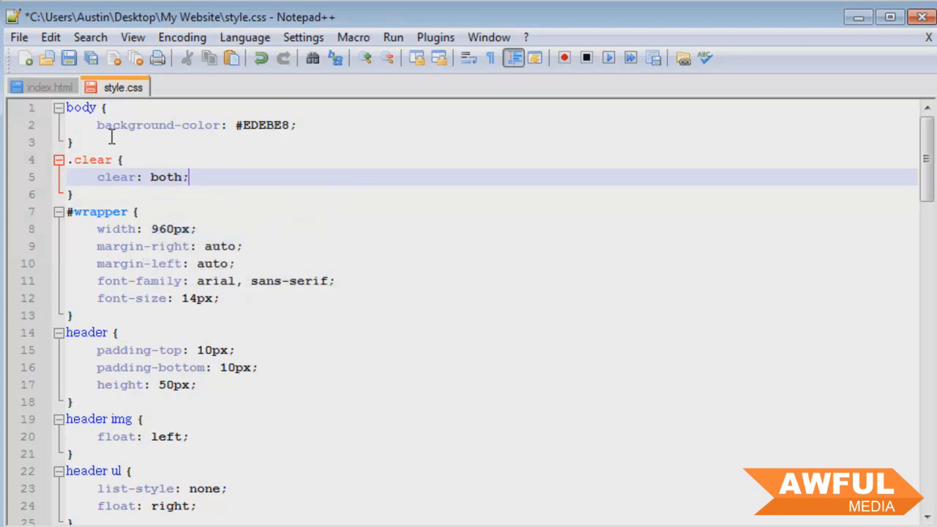
Check the clear div in index.html against the new rule, returning to the stylesheet
left_click(41, 88)
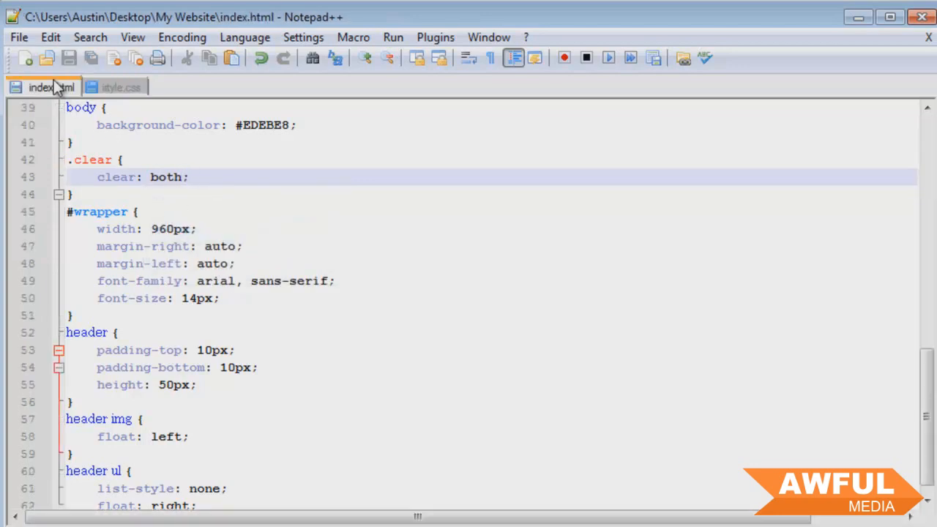
left_click(41, 86)
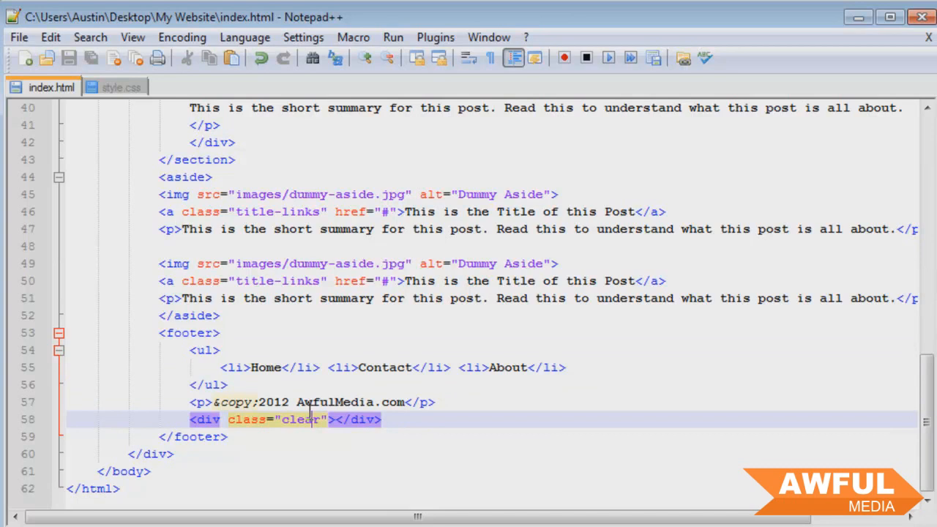
left_click(247, 436)
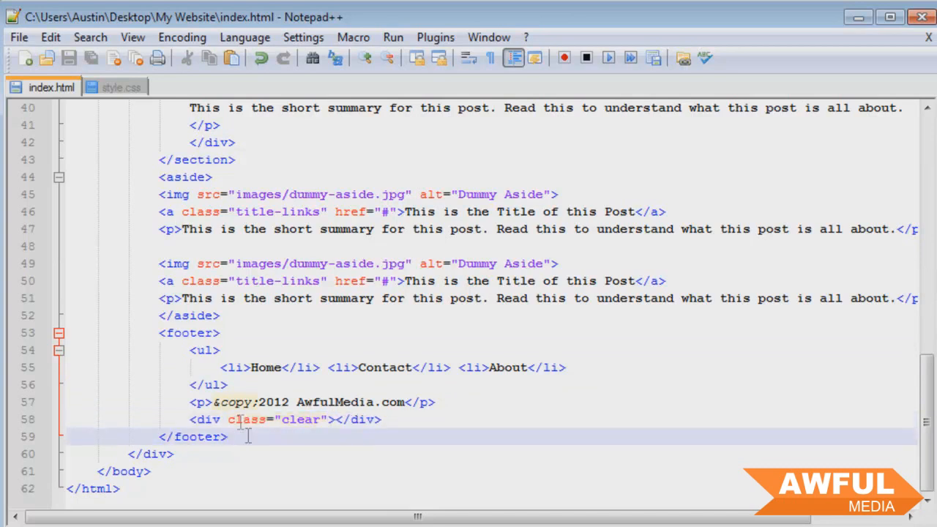
left_click(122, 88)
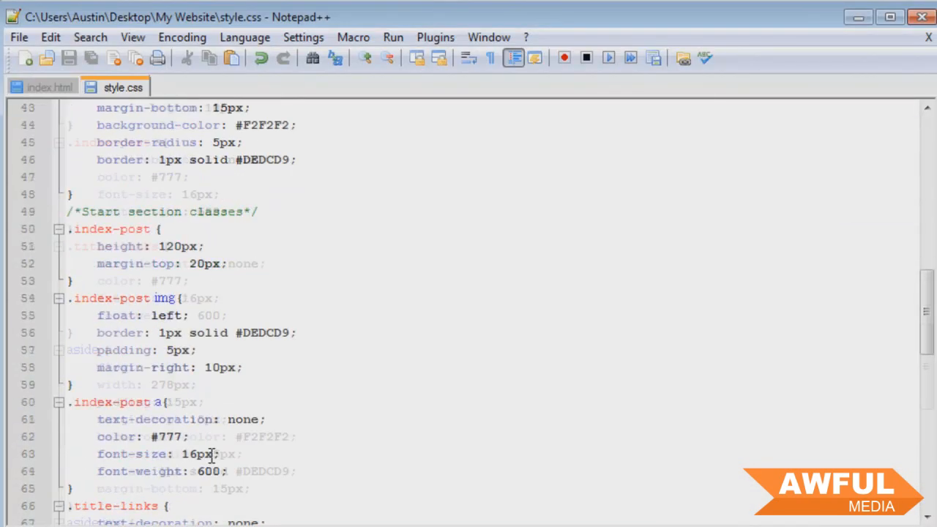
scroll("down", 3)
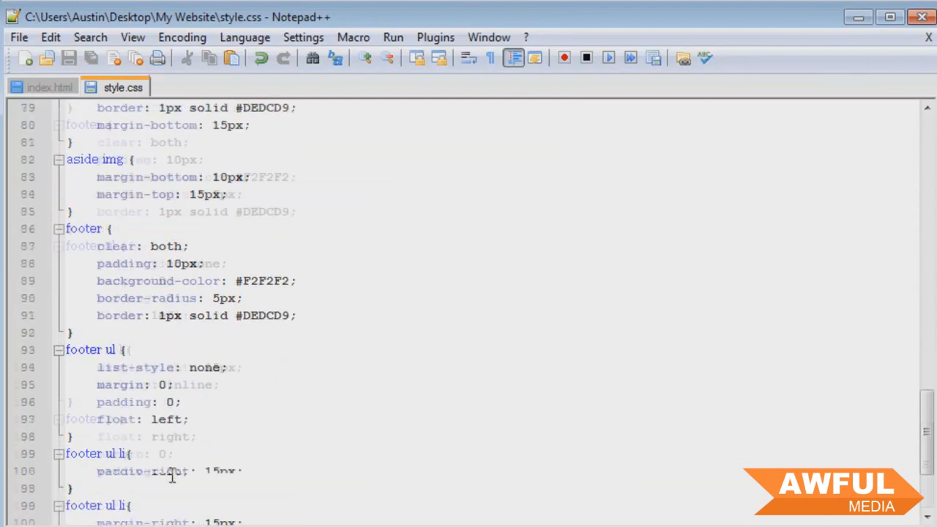
scroll("down", 3)
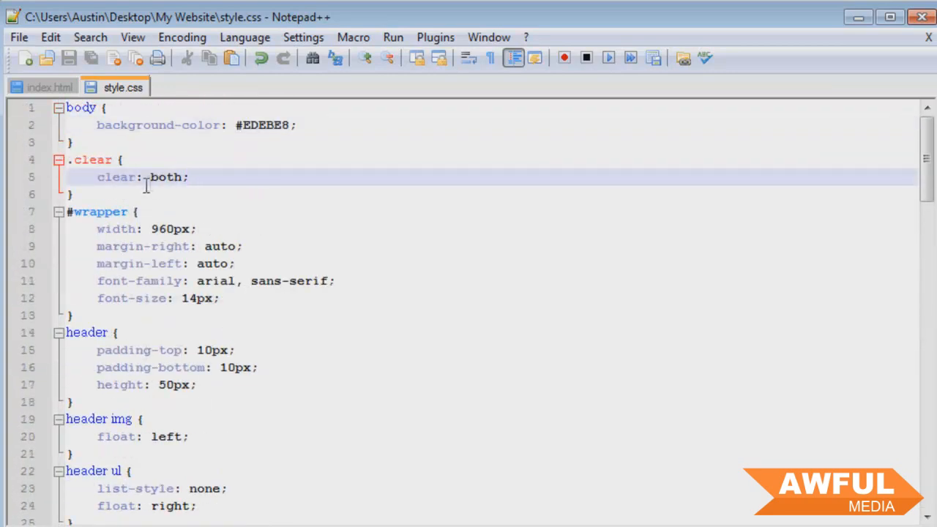
scroll("down", 3)
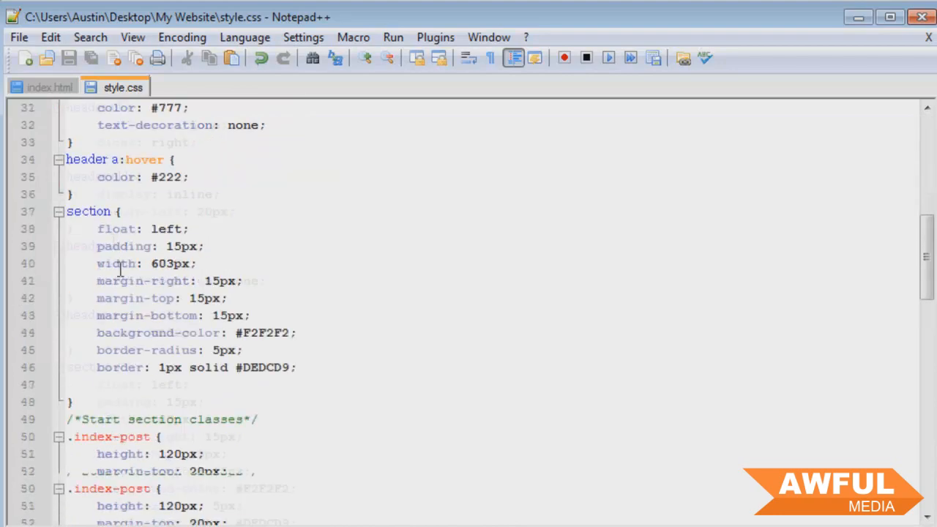
scroll("down", 3)
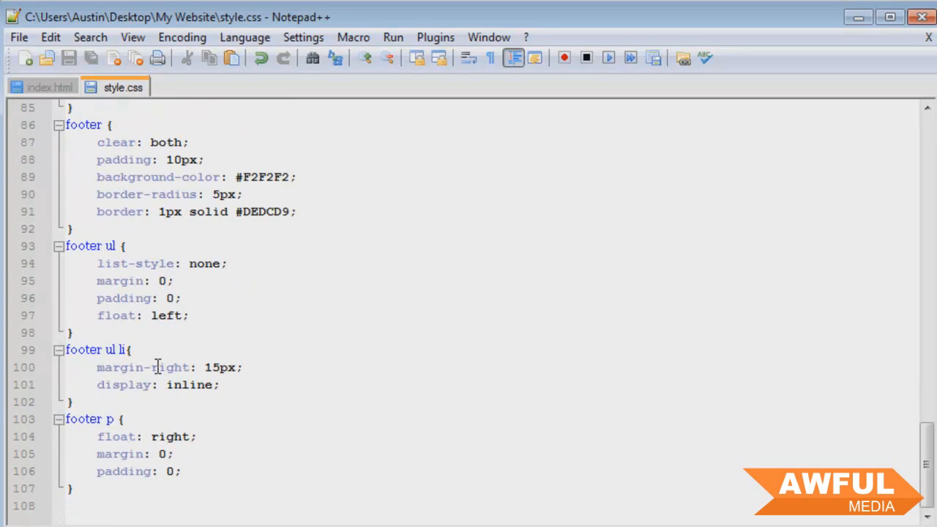
mouse_move(521, 457)
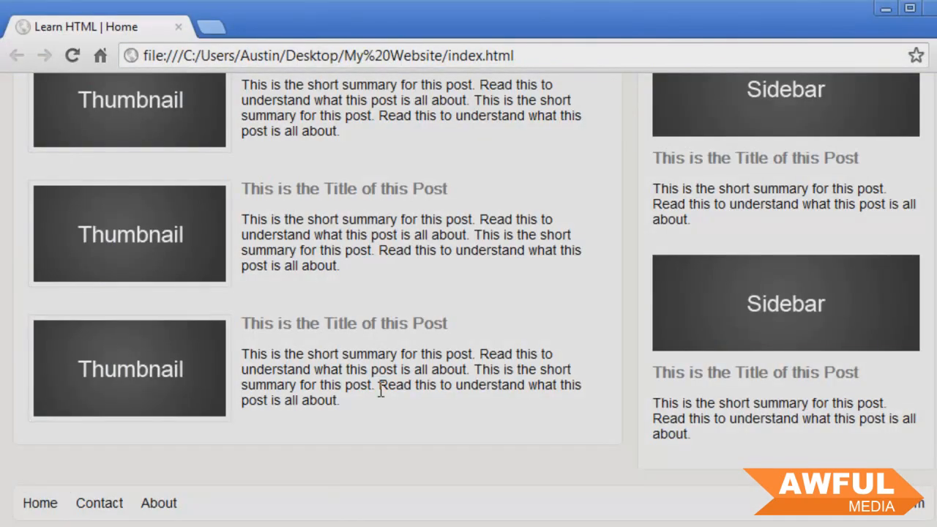
Scroll the refreshed page to the footer showing the links left and ©2012 AwfulMedia.com right
scroll("up", 3)
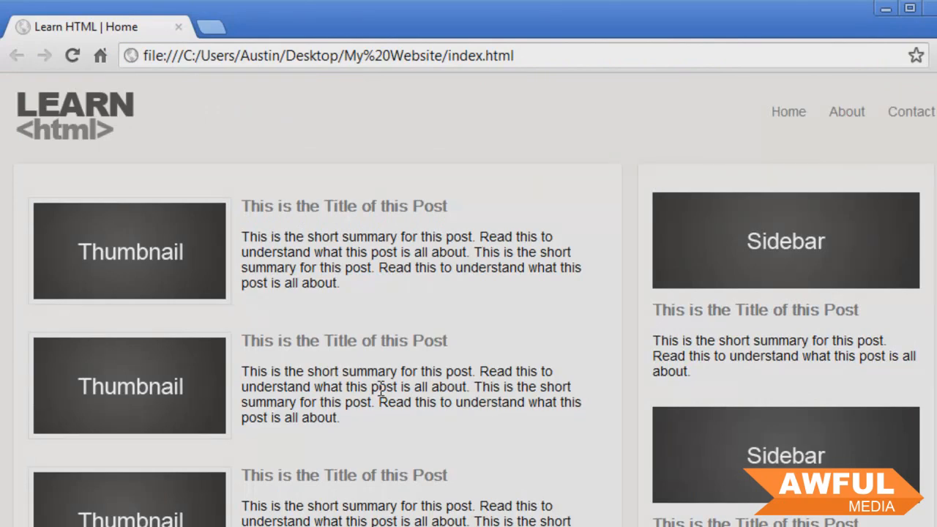
mouse_move(451, 287)
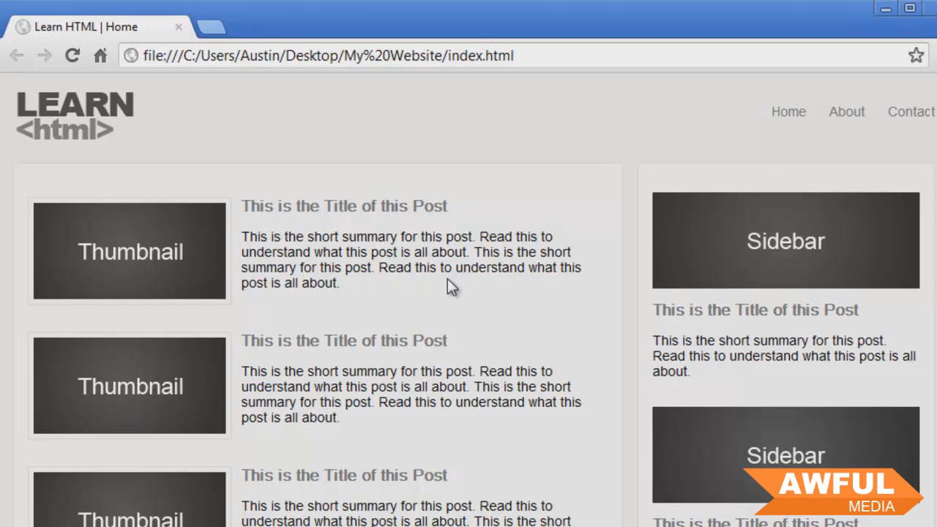
mouse_move(242, 322)
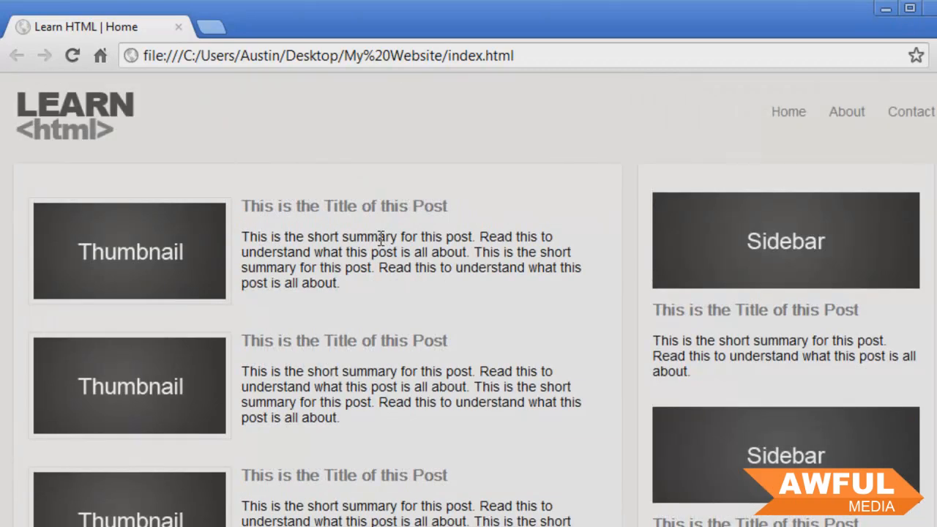
mouse_move(842, 117)
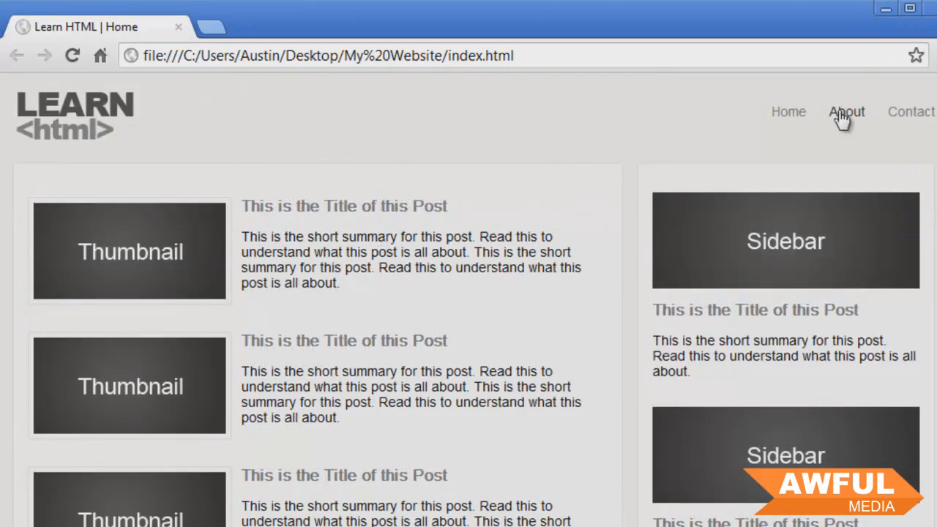
mouse_move(911, 111)
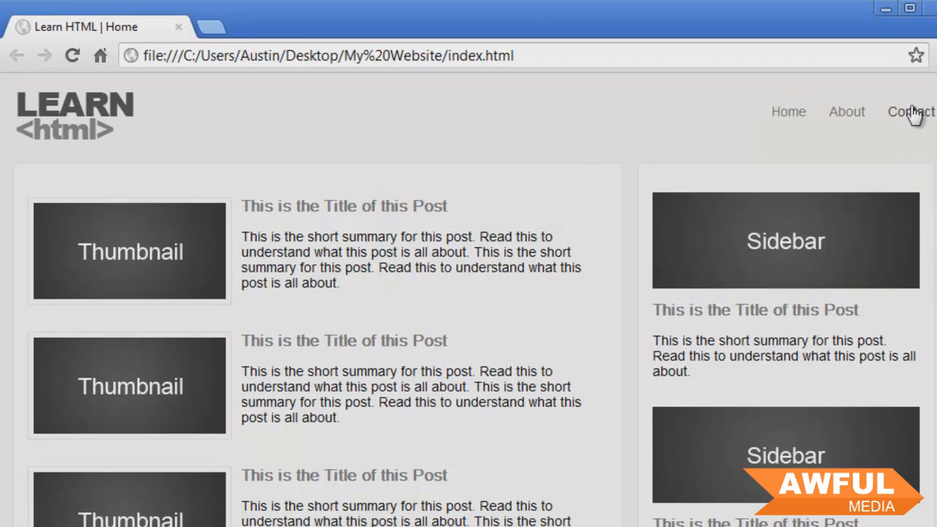
mouse_move(599, 321)
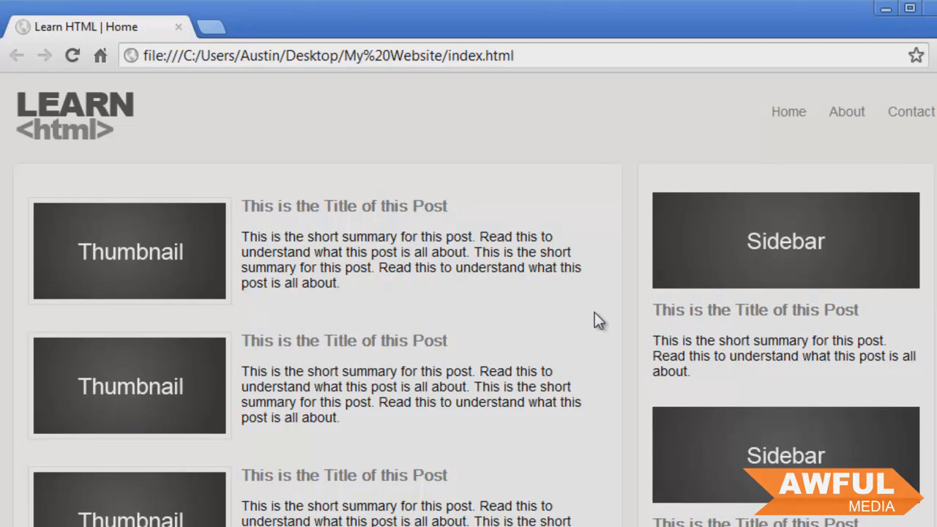
scroll("down", 3)
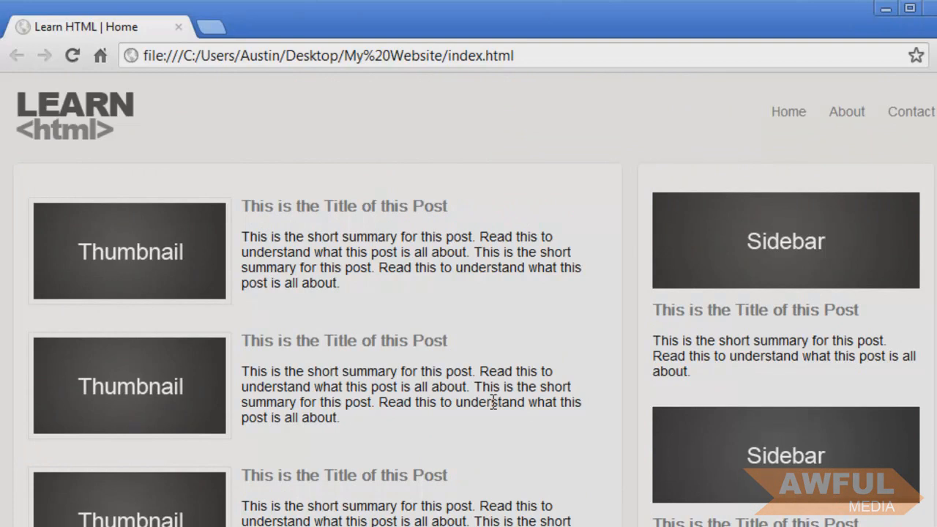
scroll("down", 3)
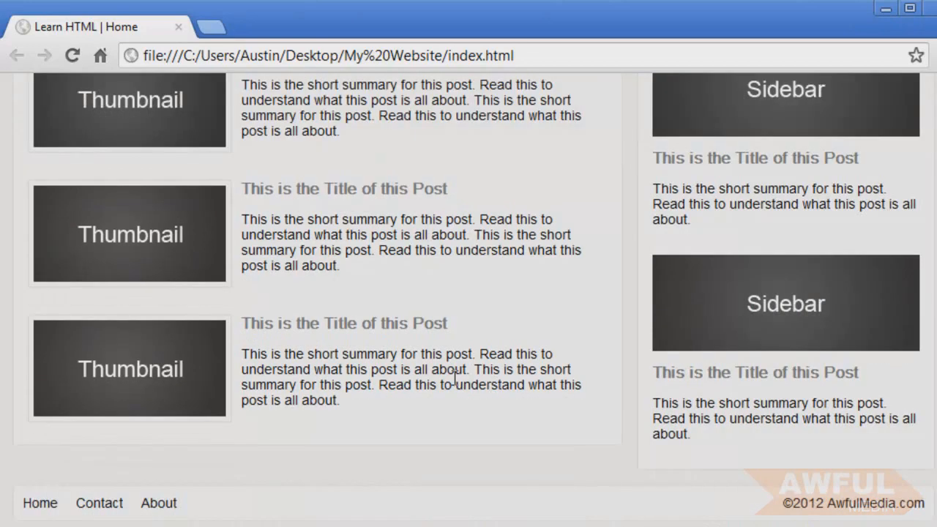